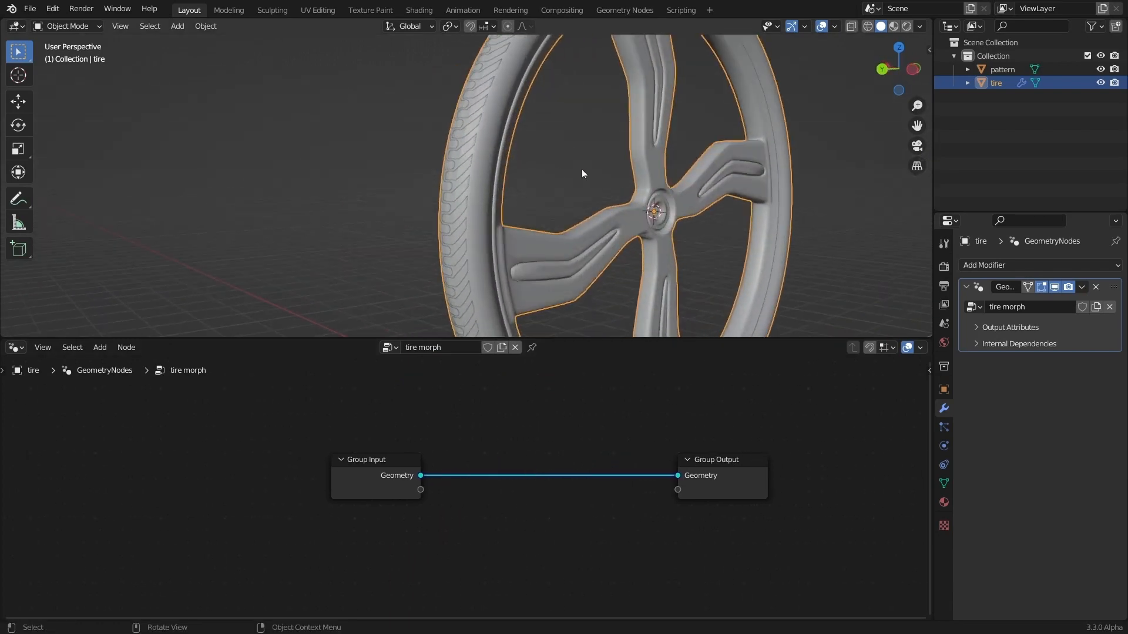
Orbit the tire and toggle its Edit Mode, then edit the tread pattern mesh
key(g)
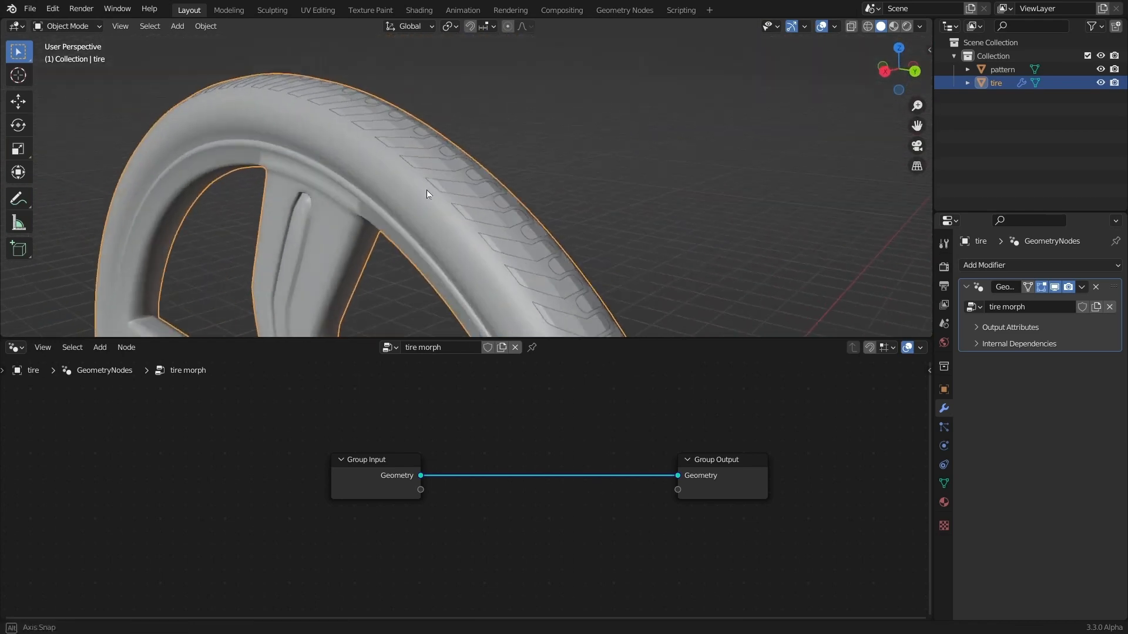
key(Tab)
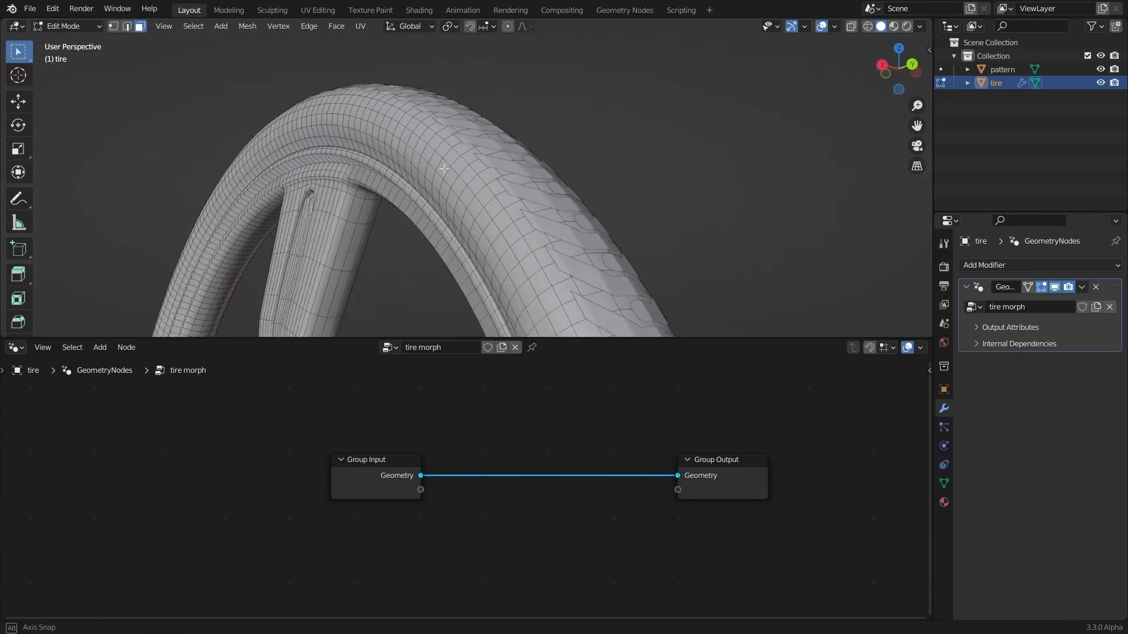
key(Tab)
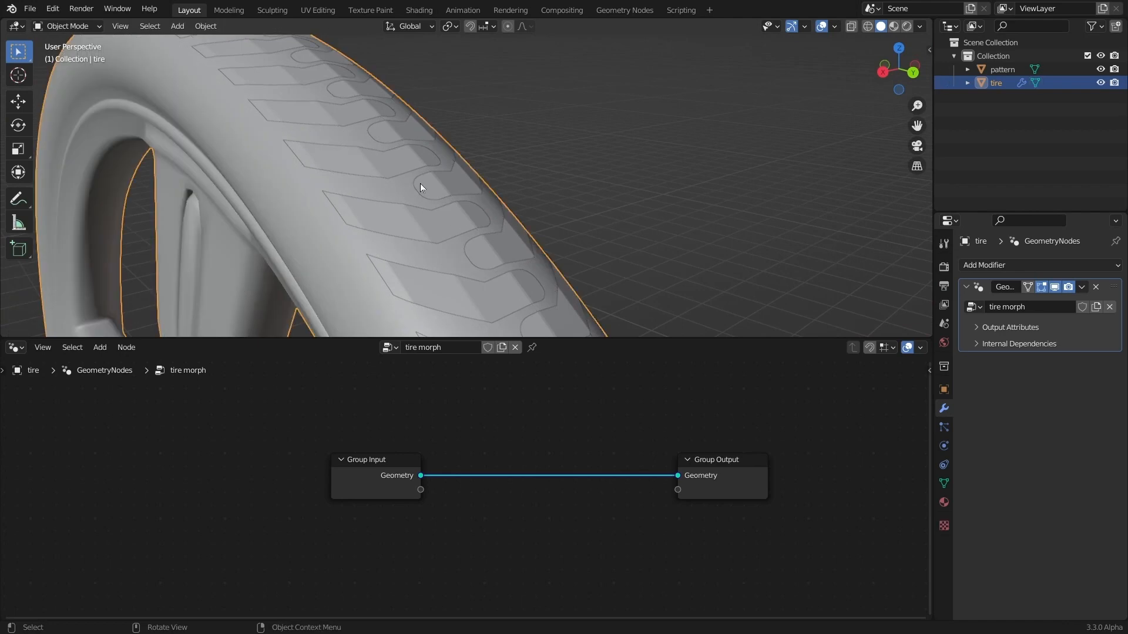
click(1001, 69)
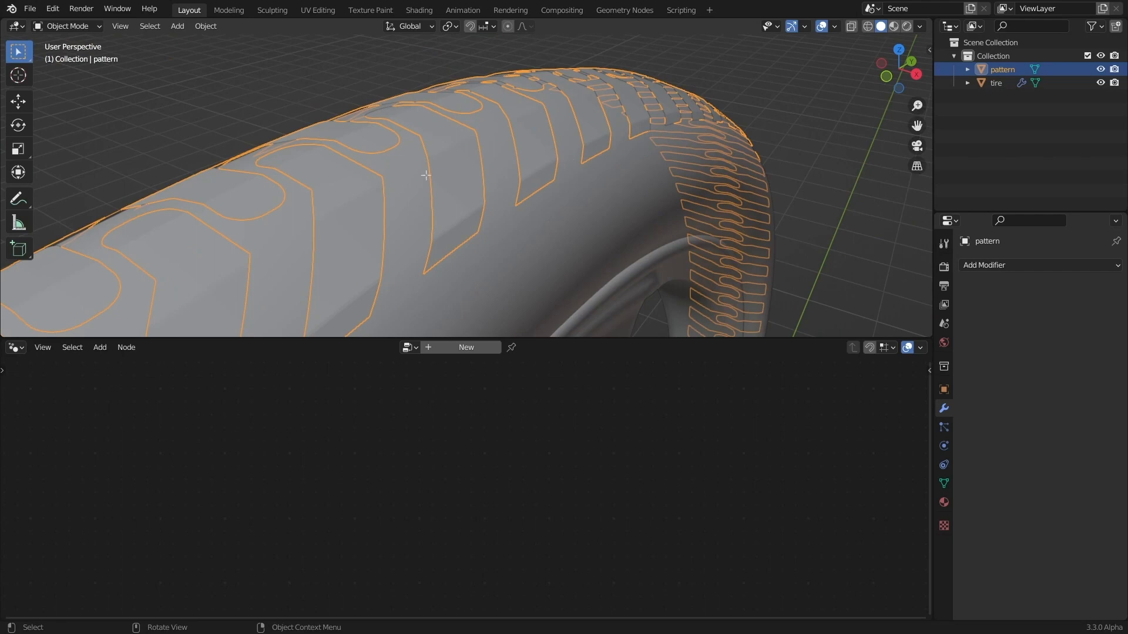
key(Tab)
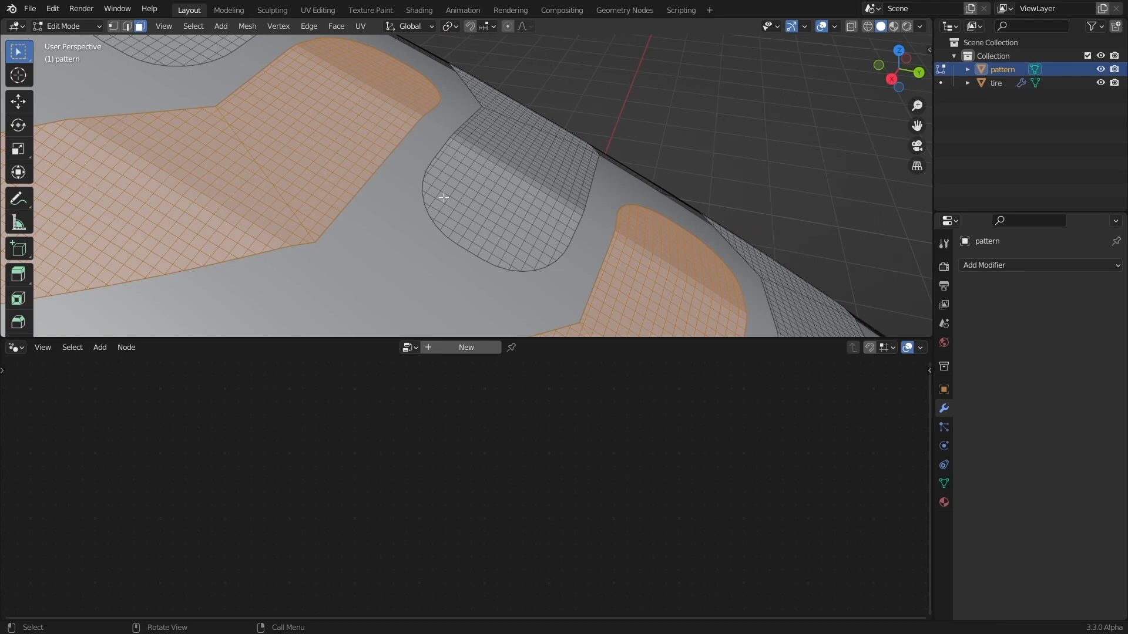
mouse_move(534, 200)
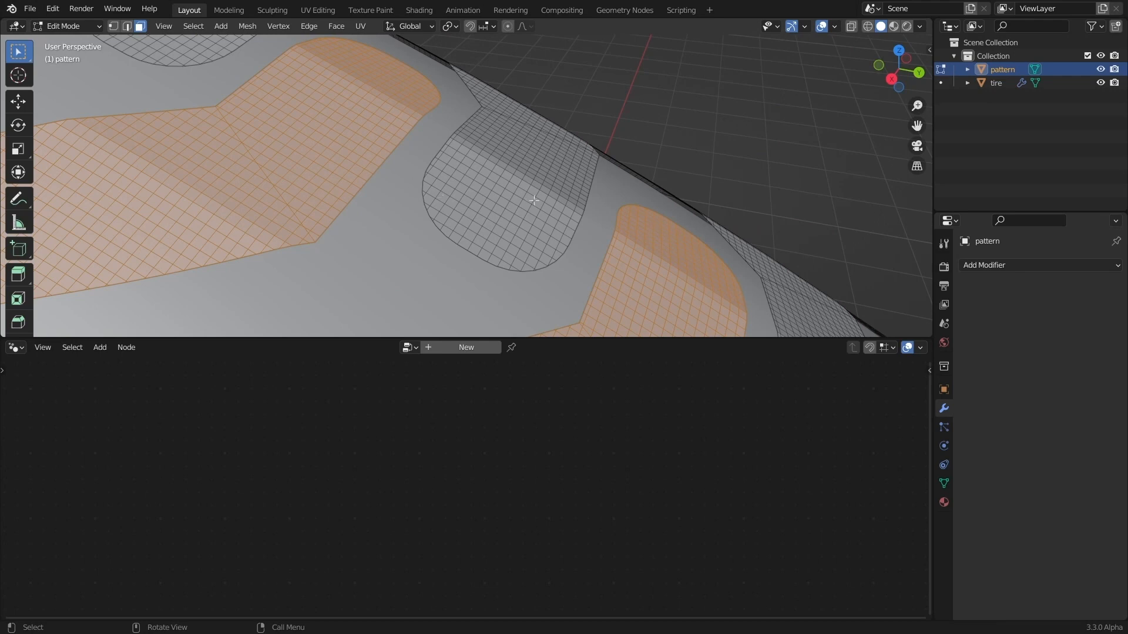
mouse_move(464, 159)
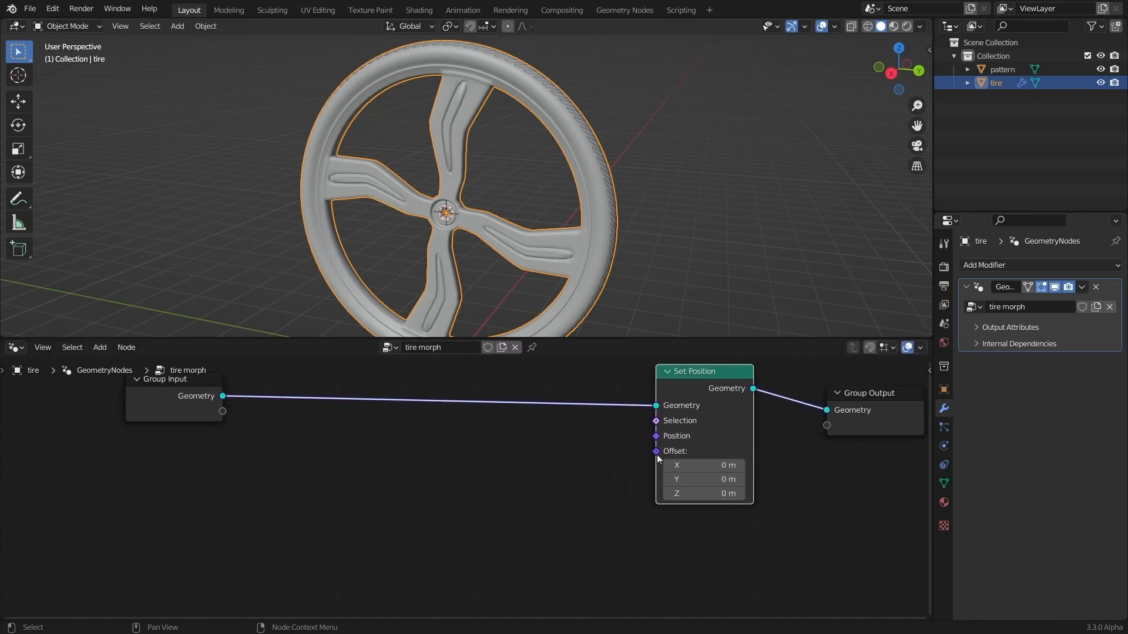
mouse_move(631, 454)
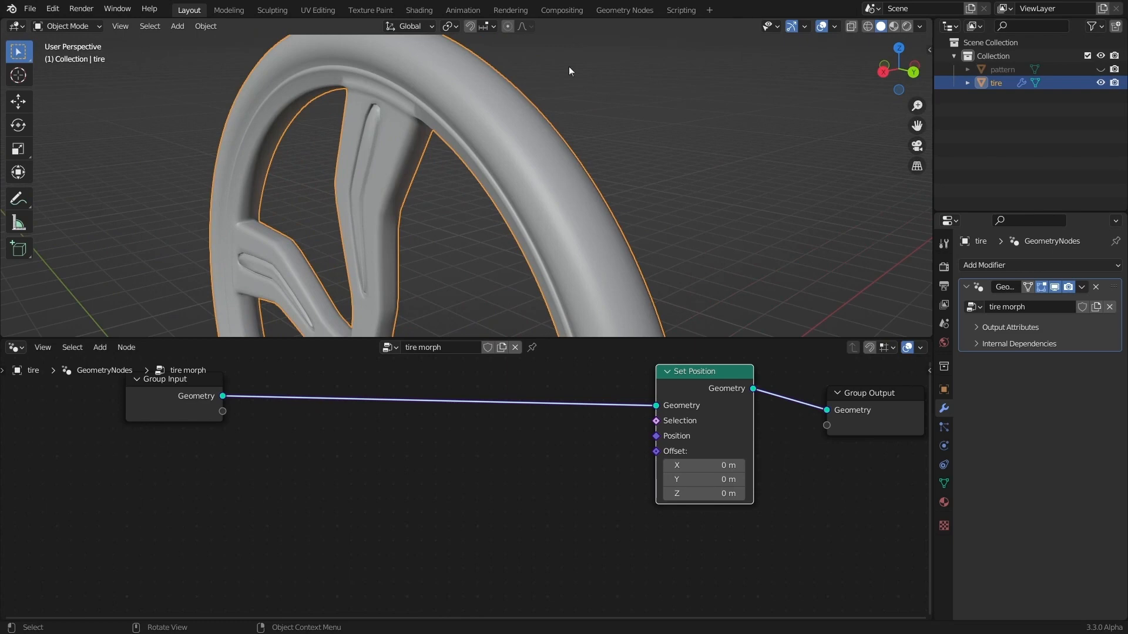
Show the pattern object again and put the tire into Edit Mode
key(Tab)
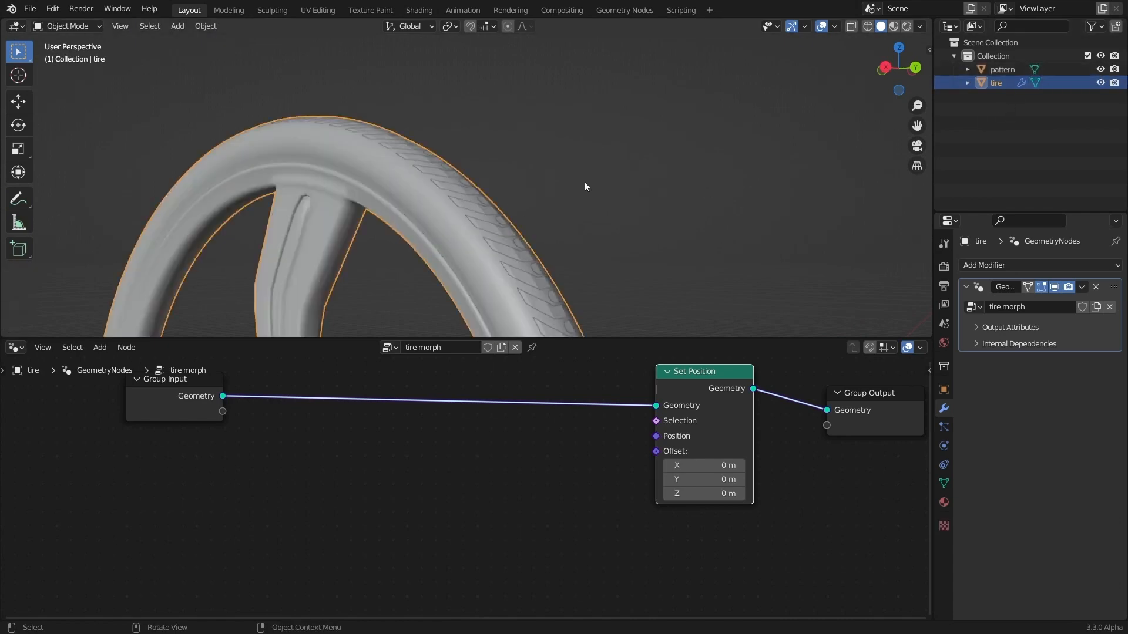
key(Tab)
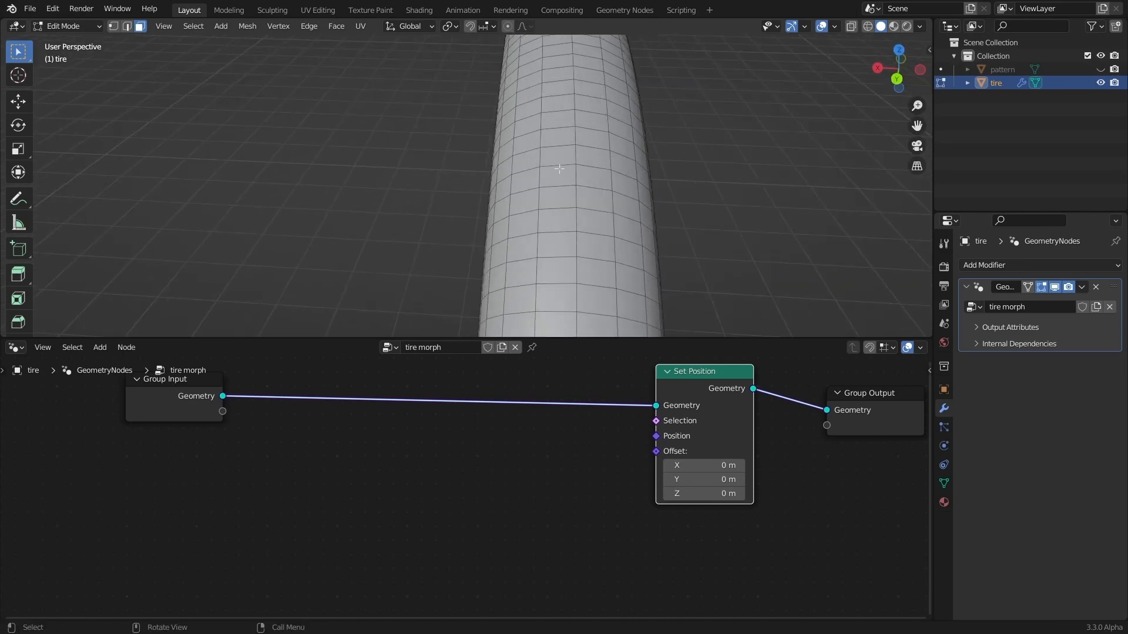
Select the tire's tread faces and add a vertex group named 'sub'
click(555, 152)
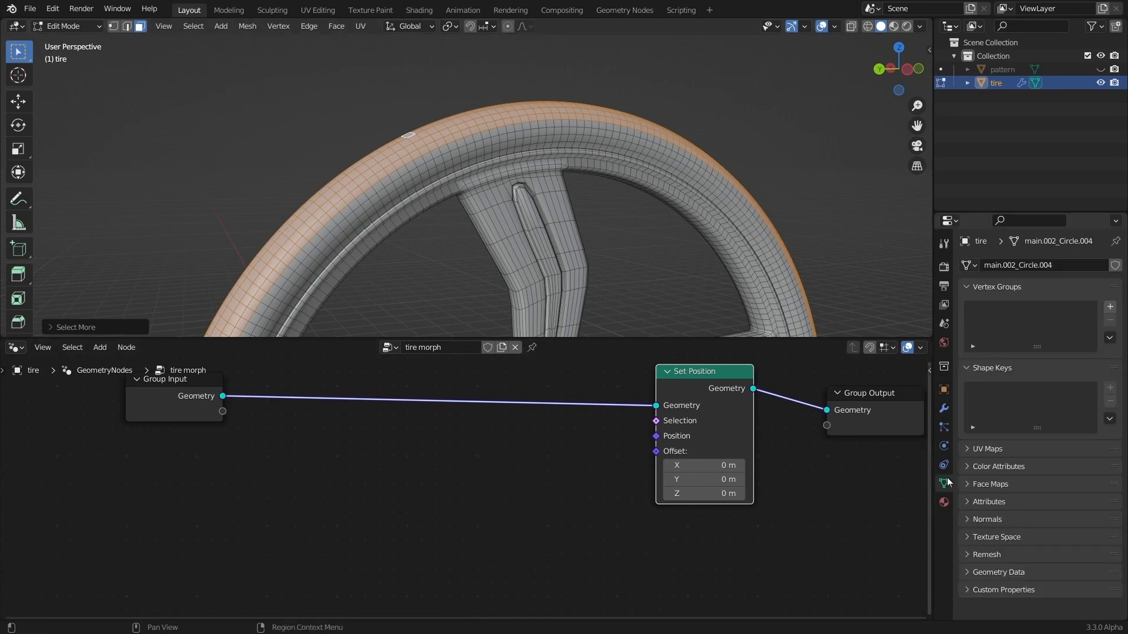
click(1109, 307)
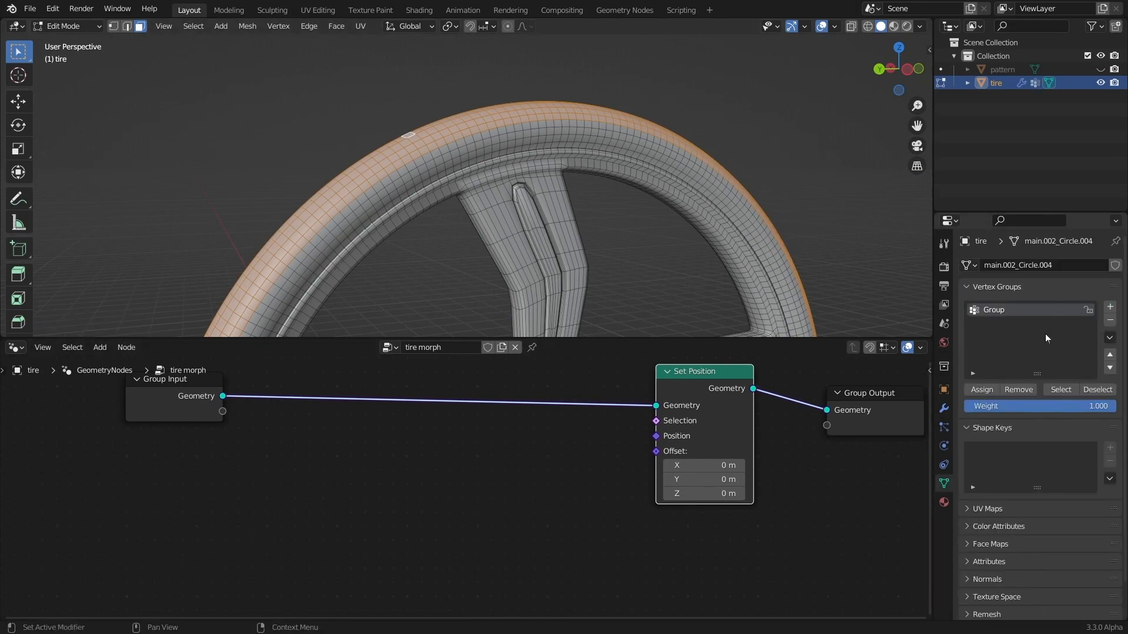
double_click(993, 309)
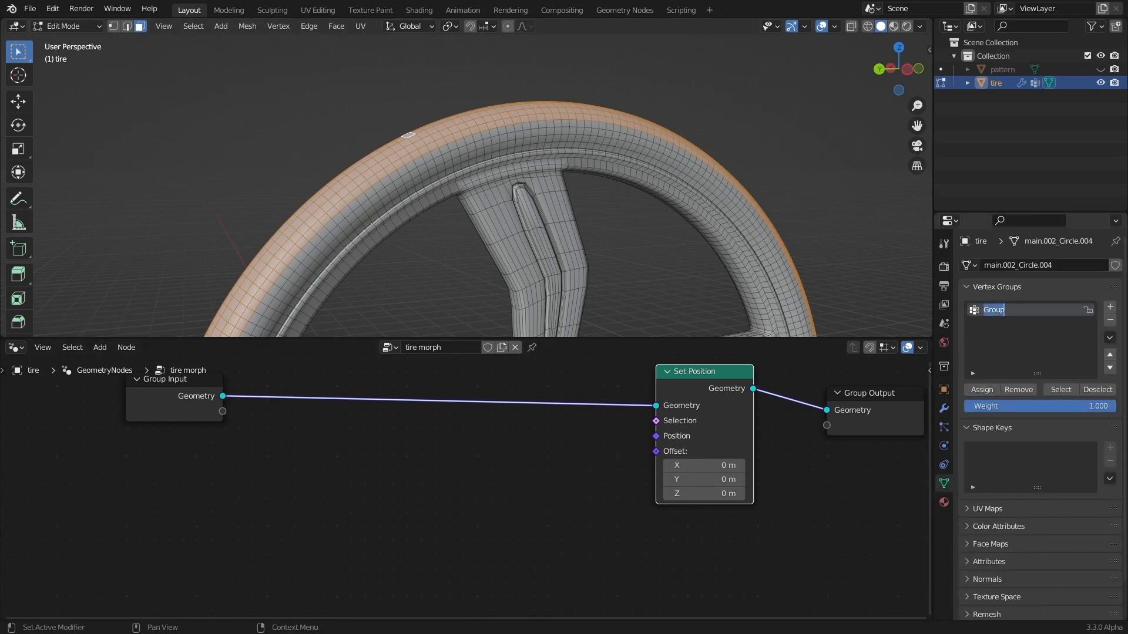
text(sub)
text(sep)
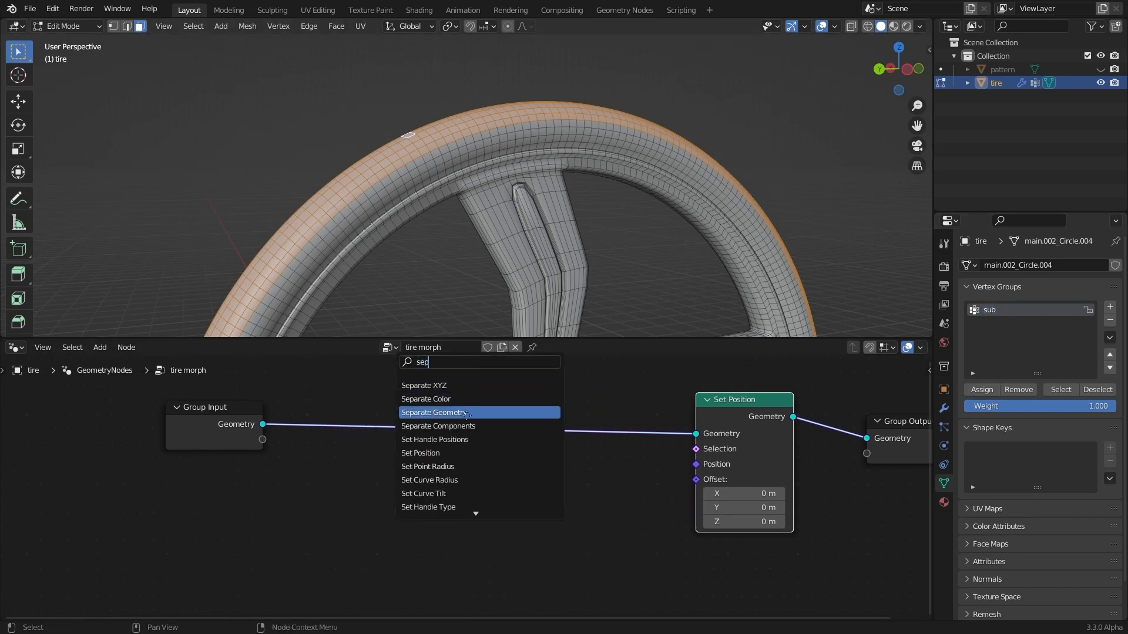
Add a Separate Geometry node and set the modifier's Selection attribute to 'sub'
click(433, 413)
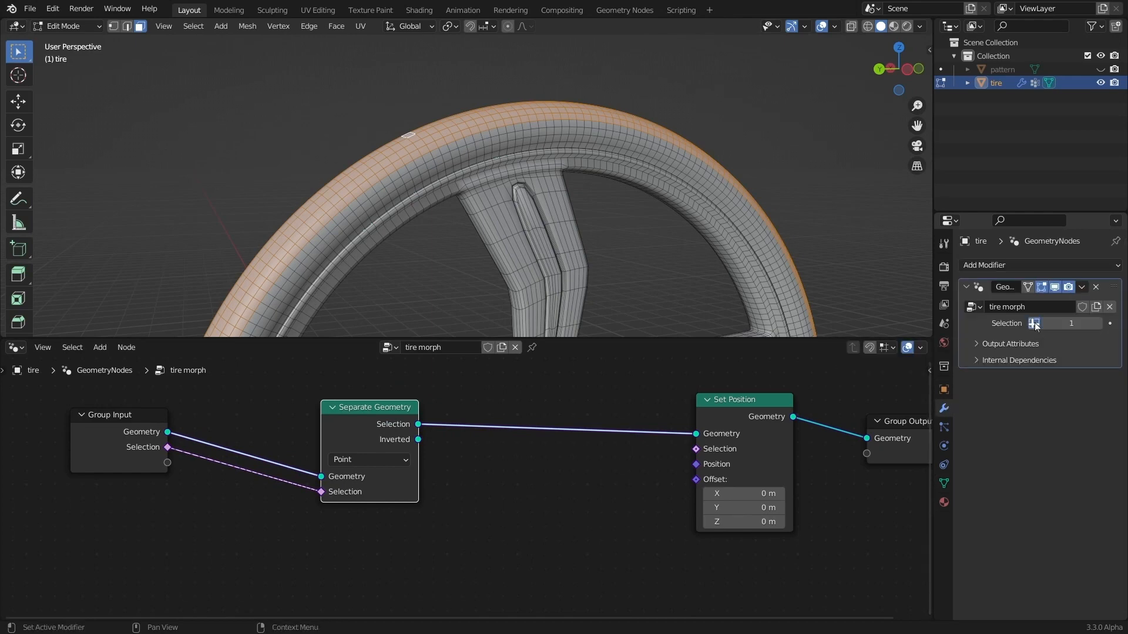
click(1034, 323)
text(sub)
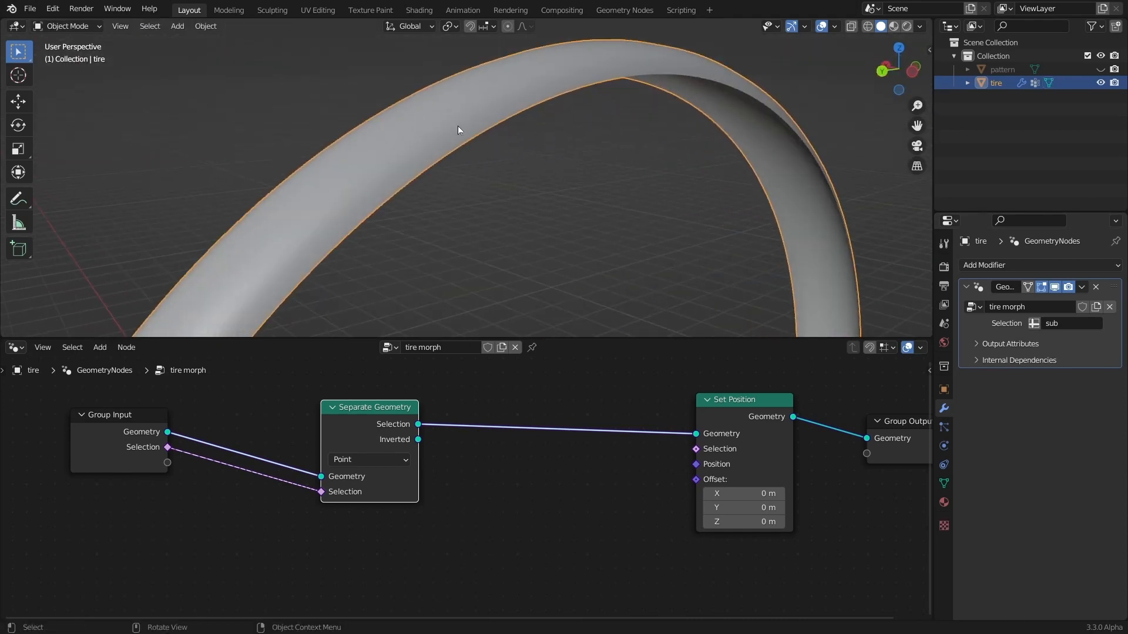
mouse_move(495, 145)
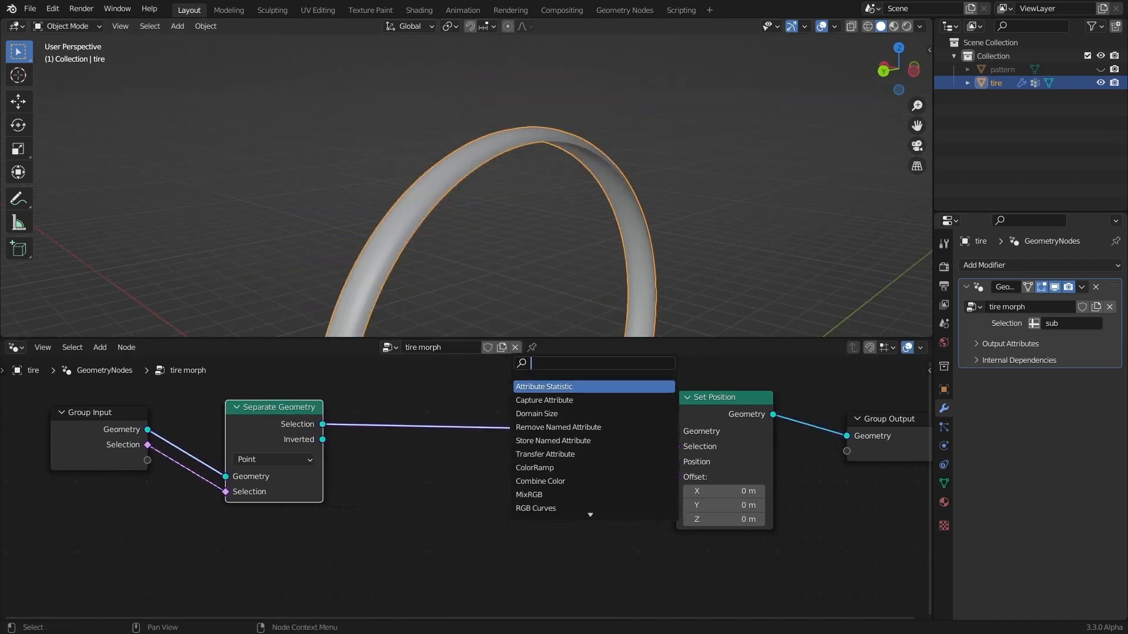
Add Subdivision Surface and Join Geometry nodes to the tire's node tree
text(subd)
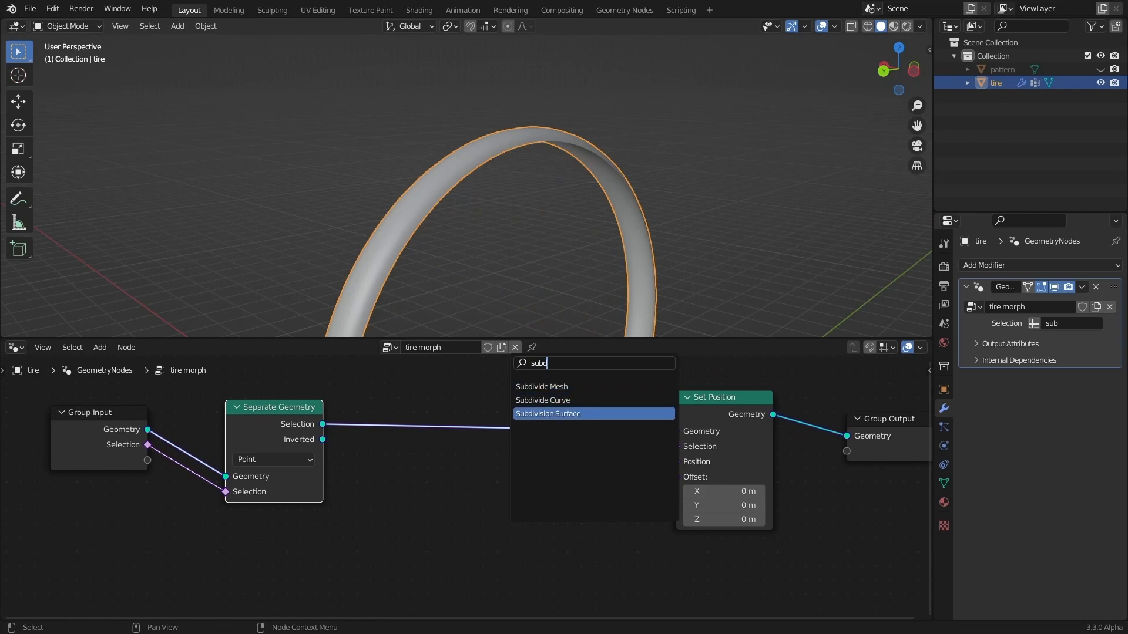
click(548, 414)
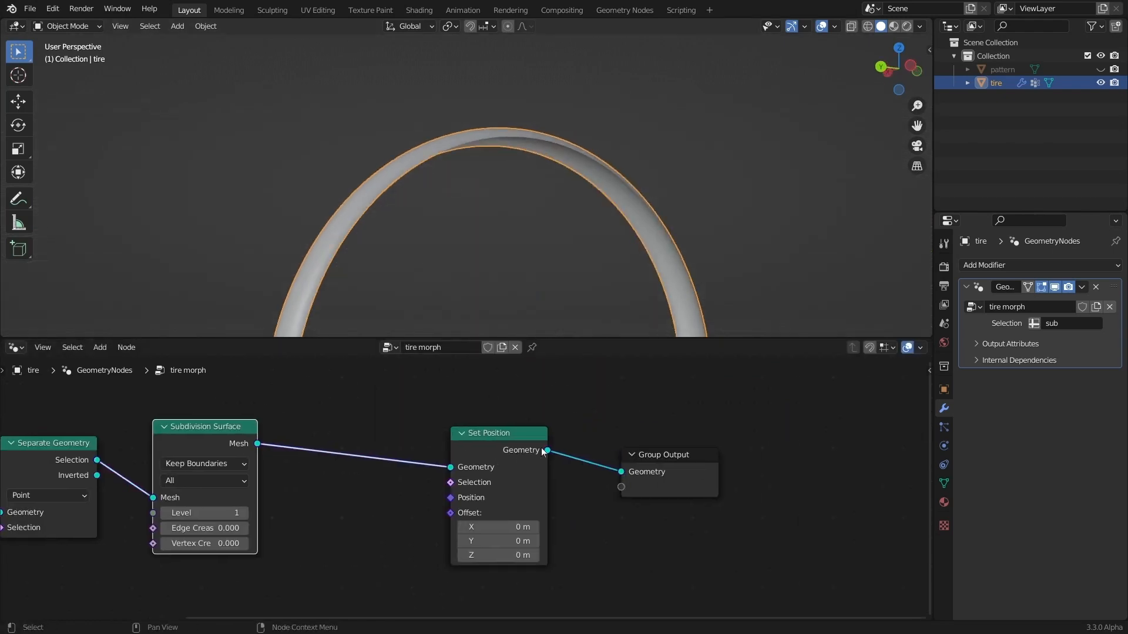
click(100, 347)
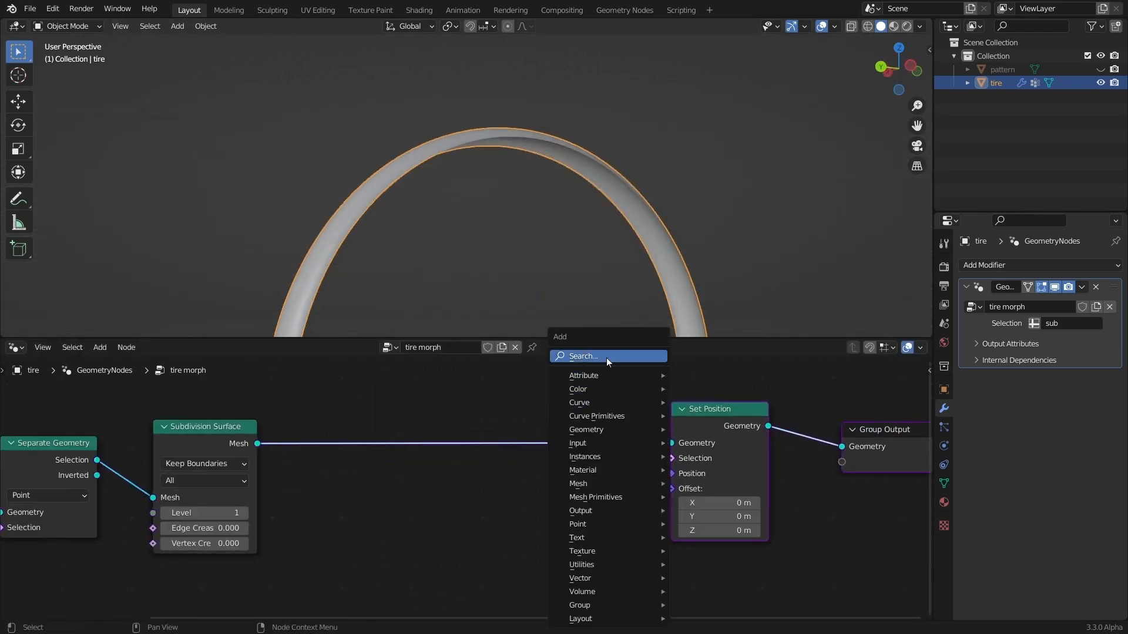
text(join)
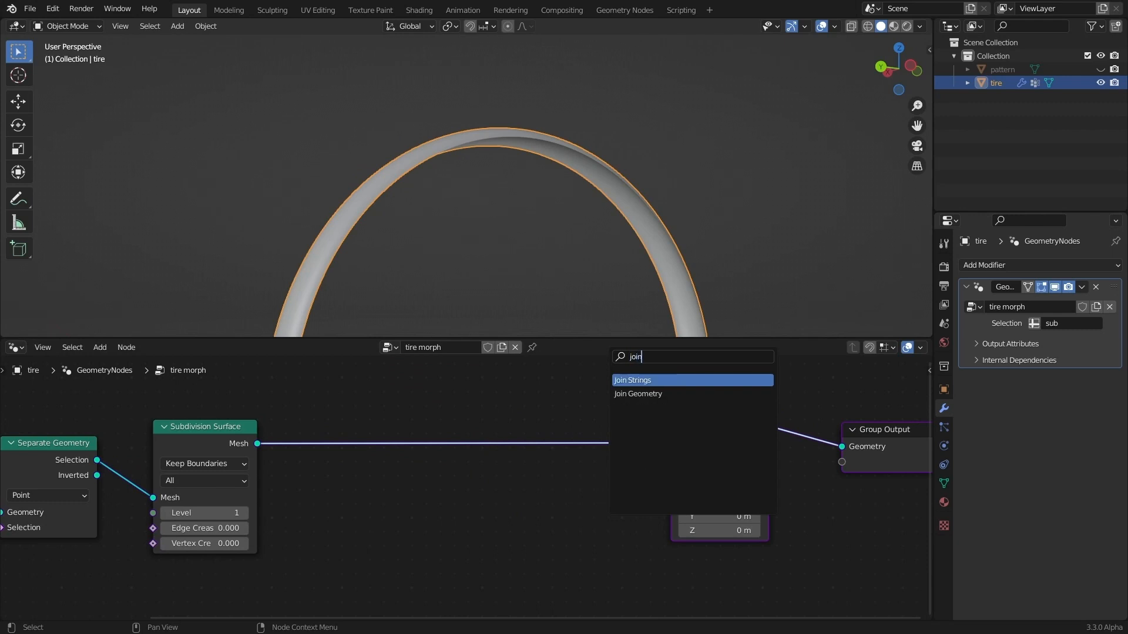
click(637, 394)
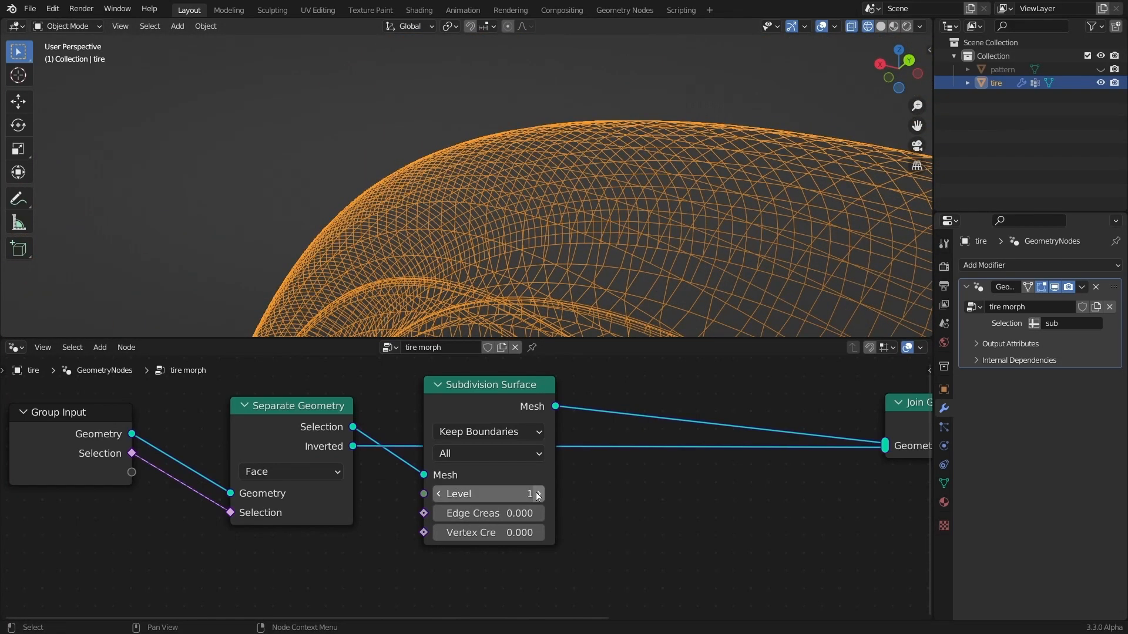
Raise the tread subdivision level to 3 and view the tire in Solid shading
click(536, 494)
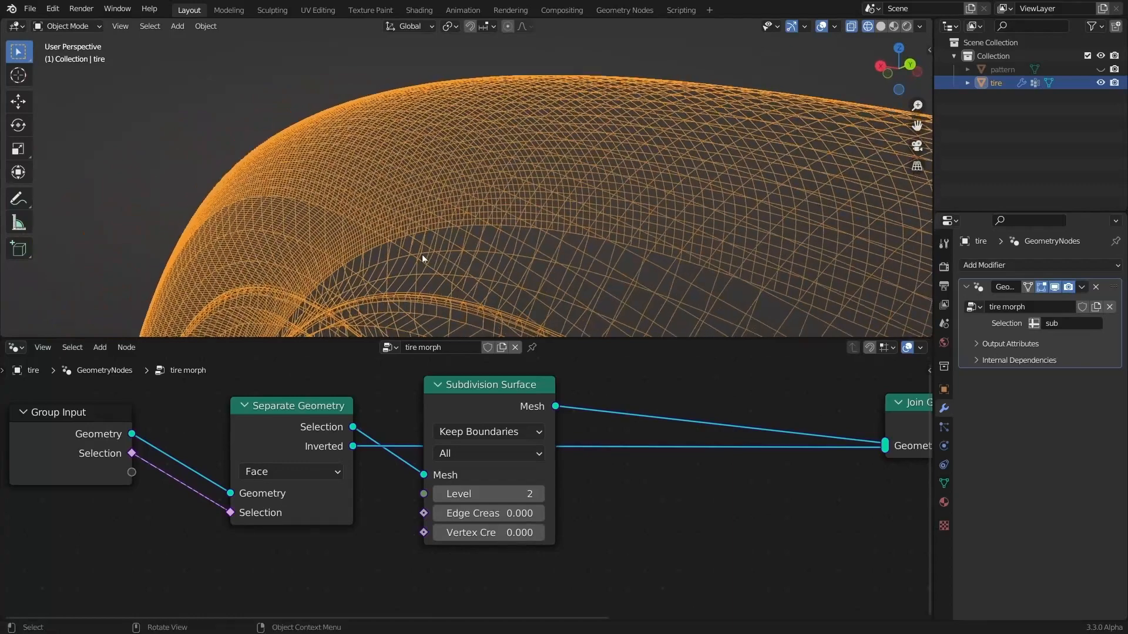
click(540, 493)
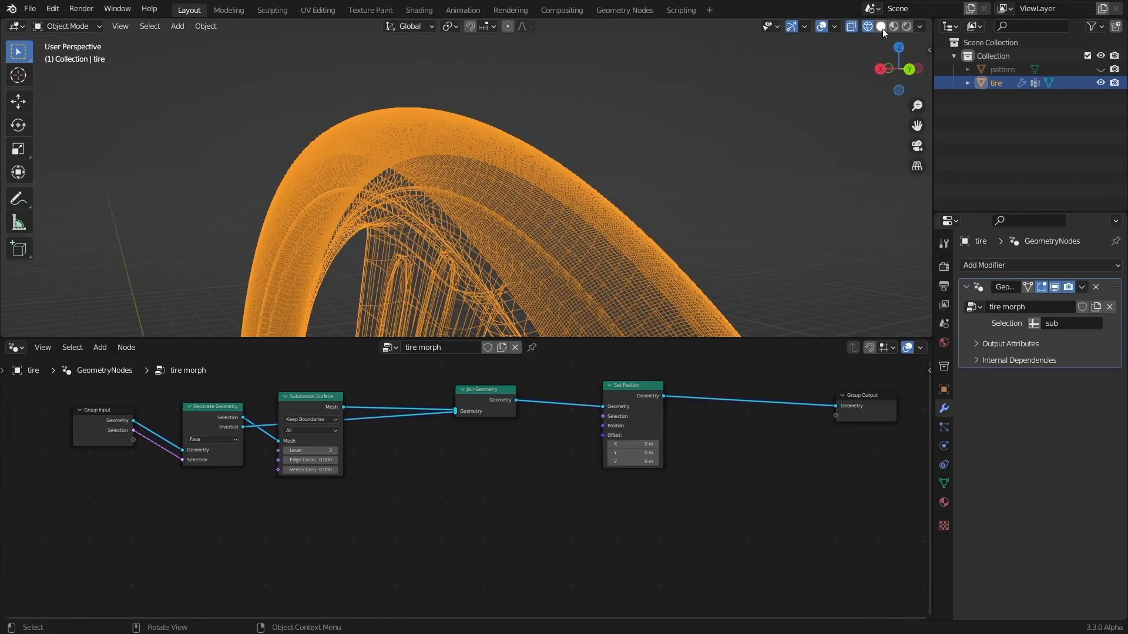
click(881, 26)
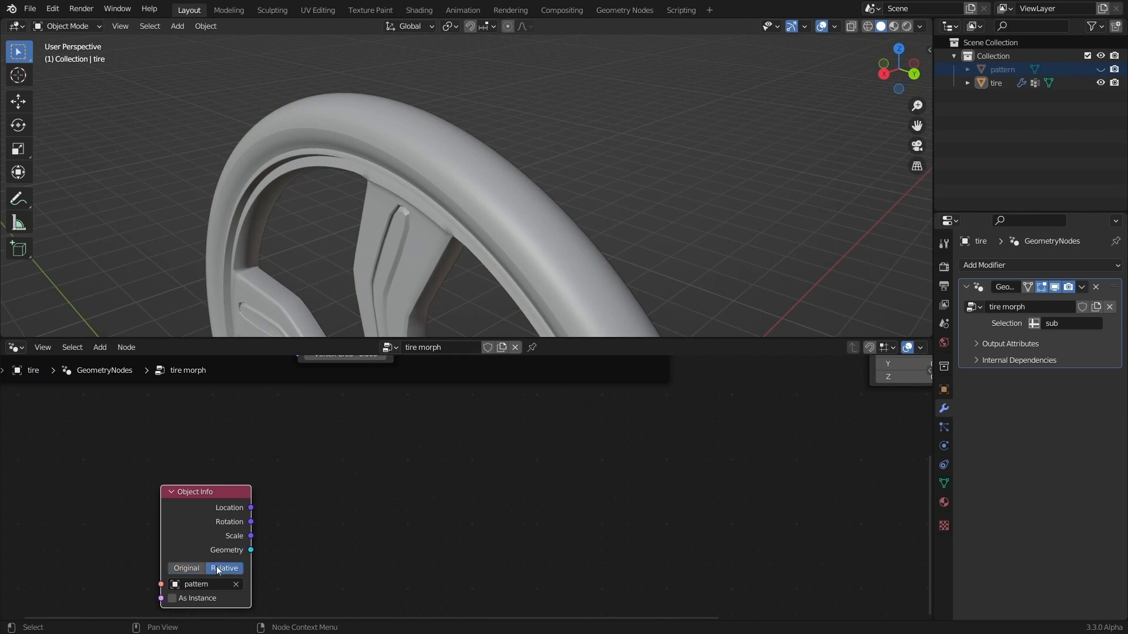
Set Object Info to Relative and add a Geometry Proximity node for the pattern
click(99, 347)
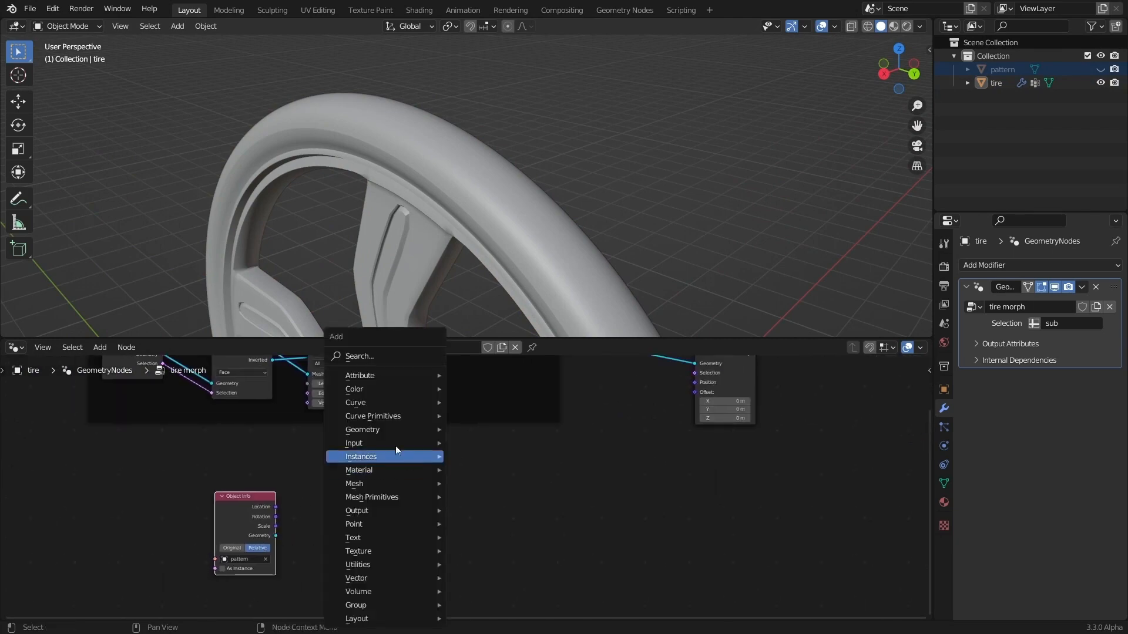
text(geo)
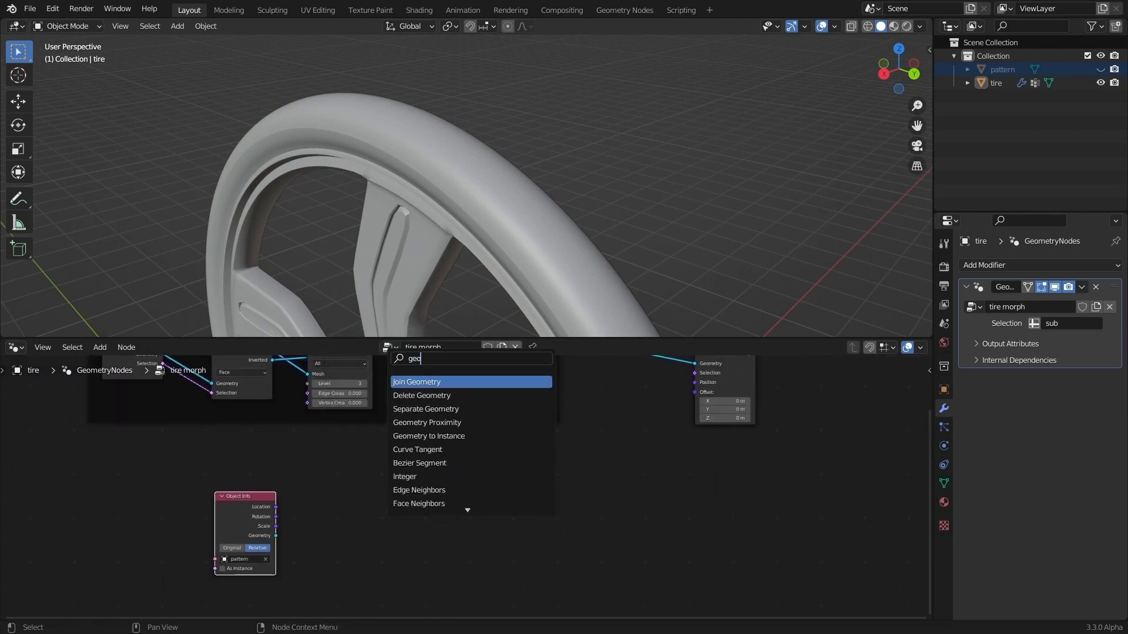
click(426, 422)
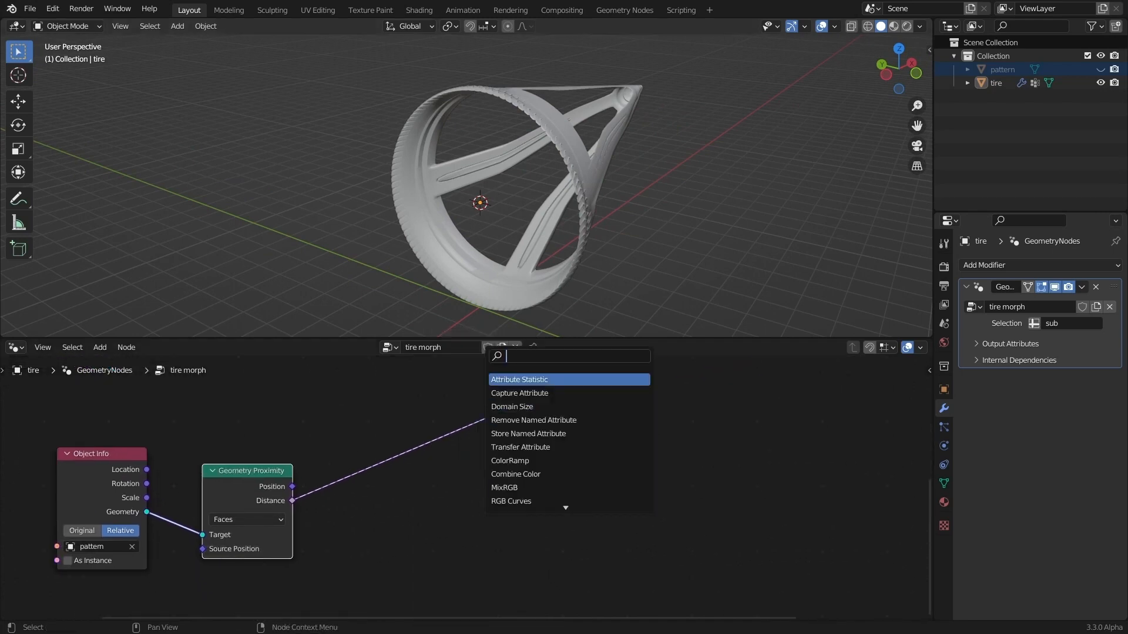
Route the distance through a Map Range node into a Vector Math node set to Multiply
text(ma)
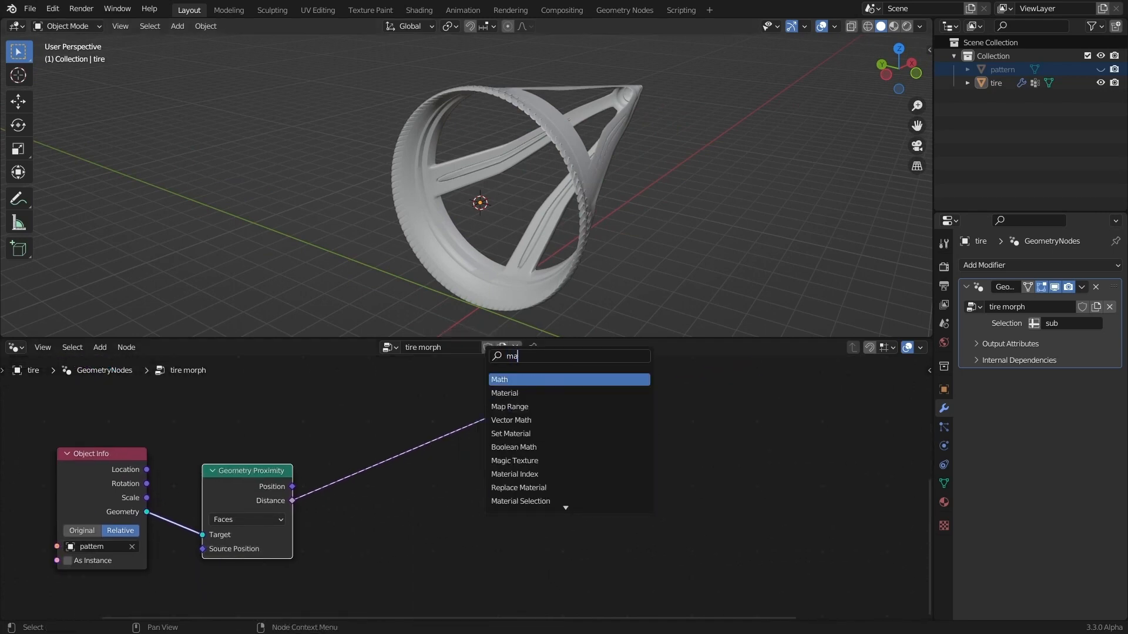
click(509, 407)
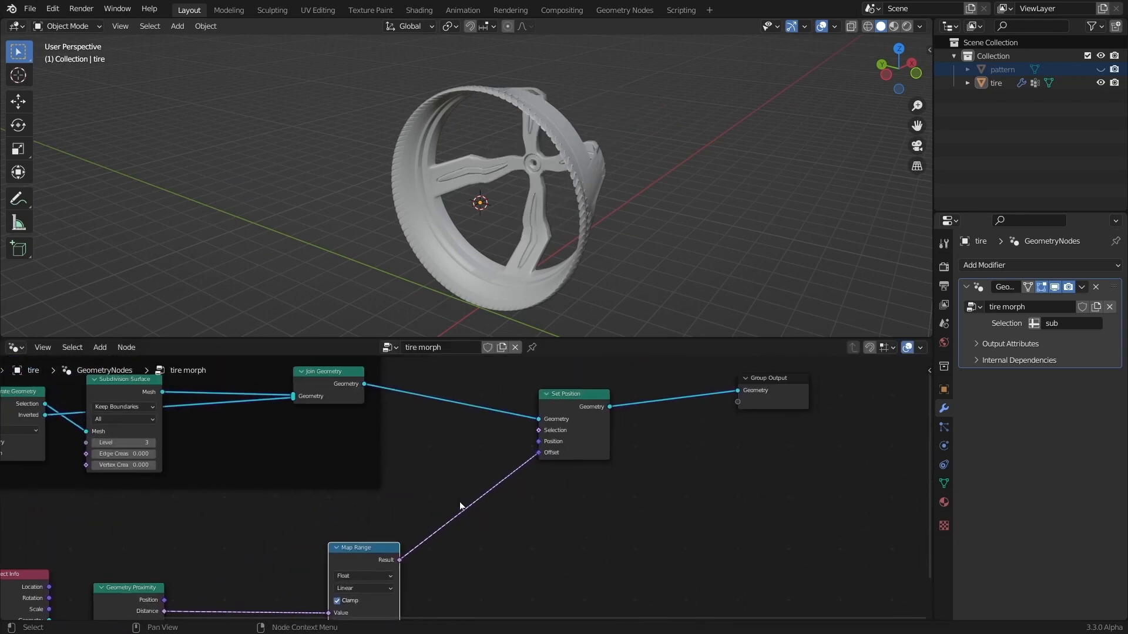
text(ve)
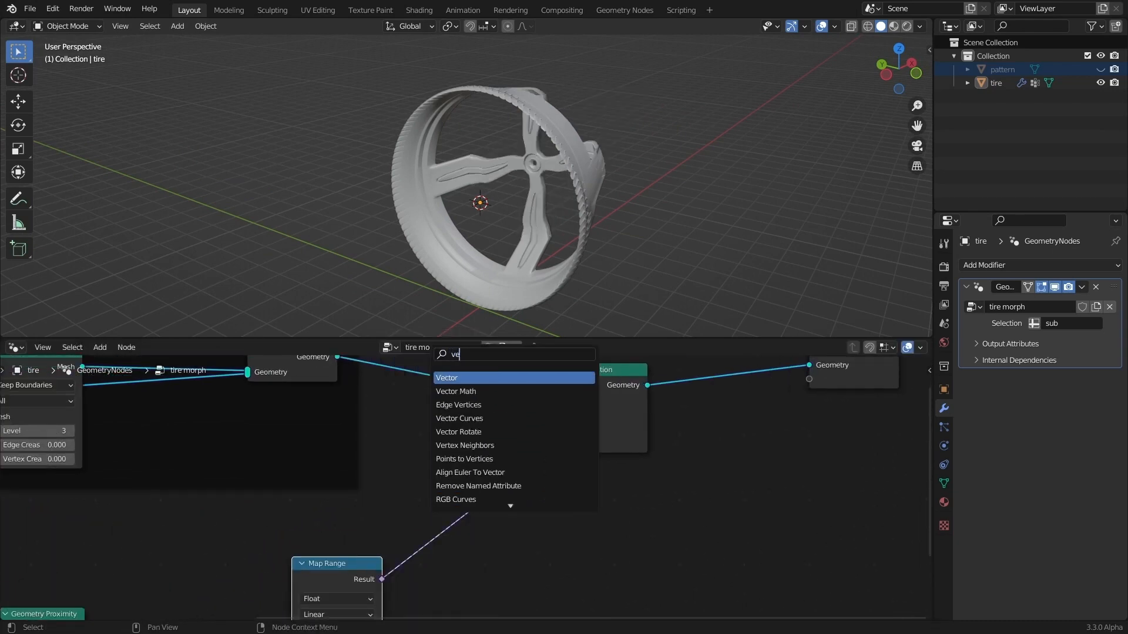
click(456, 391)
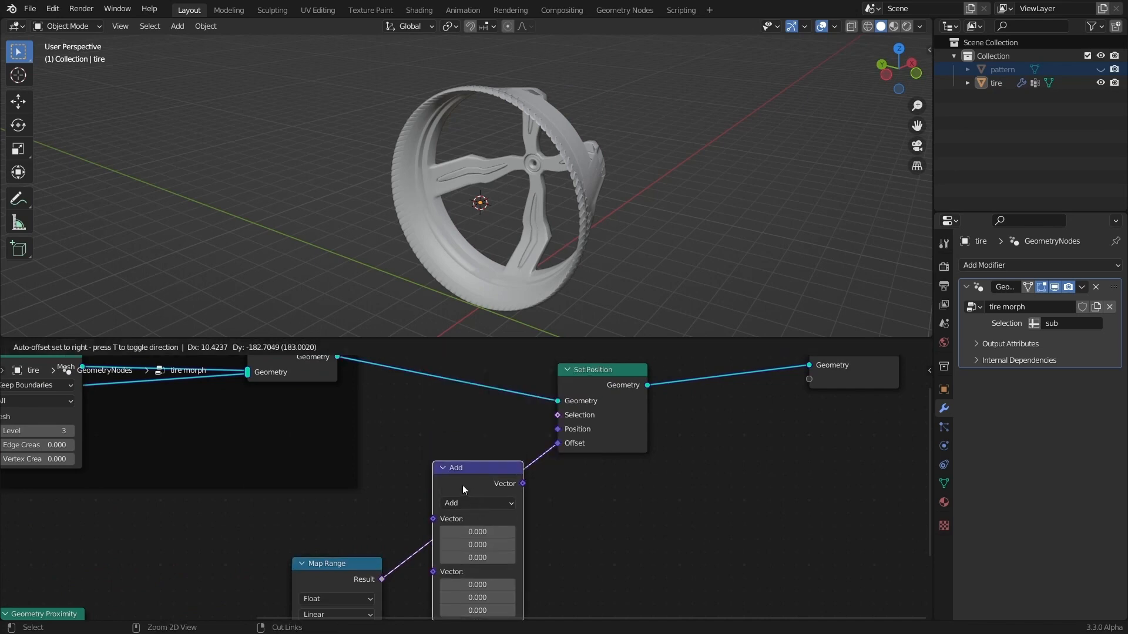
click(477, 503)
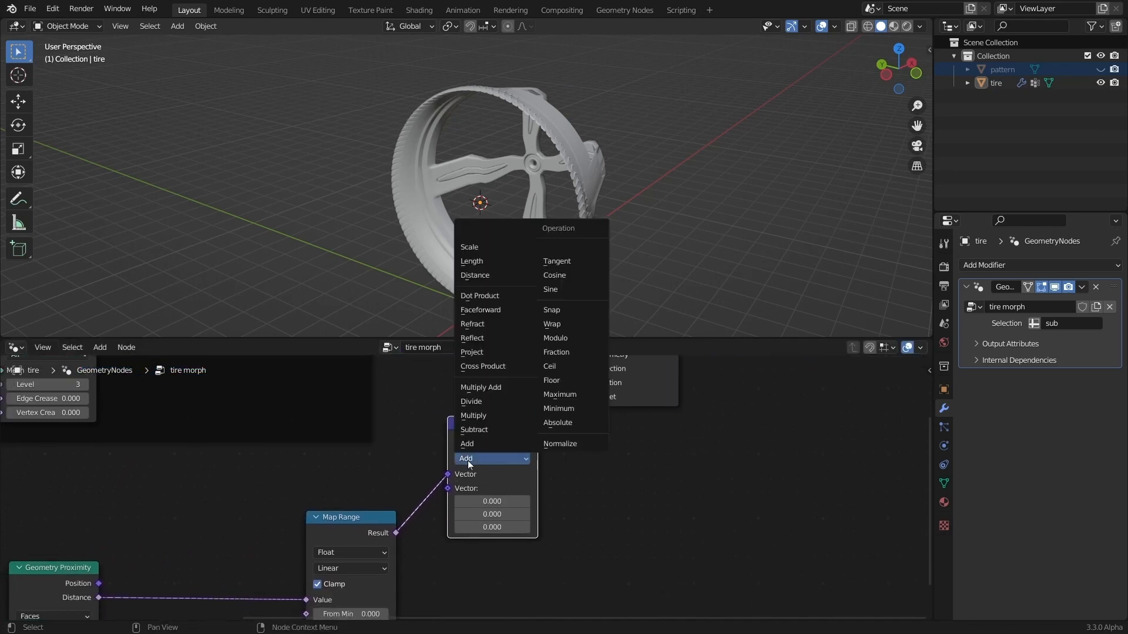
click(474, 416)
text(n)
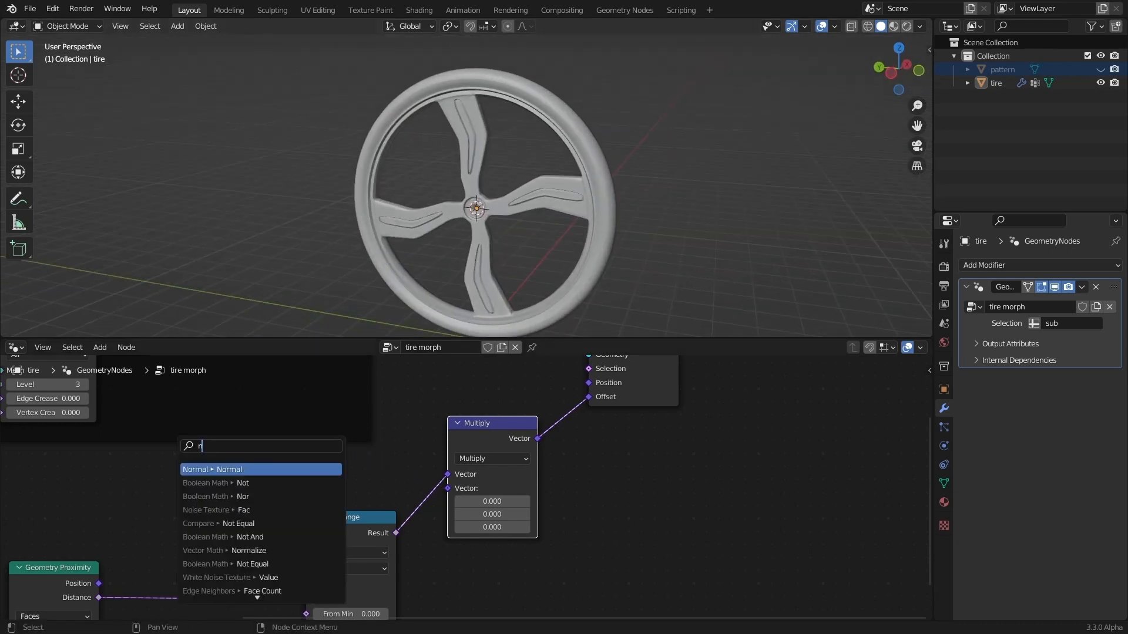
Search for and add a Normal node to feed the Multiply node
text(orm)
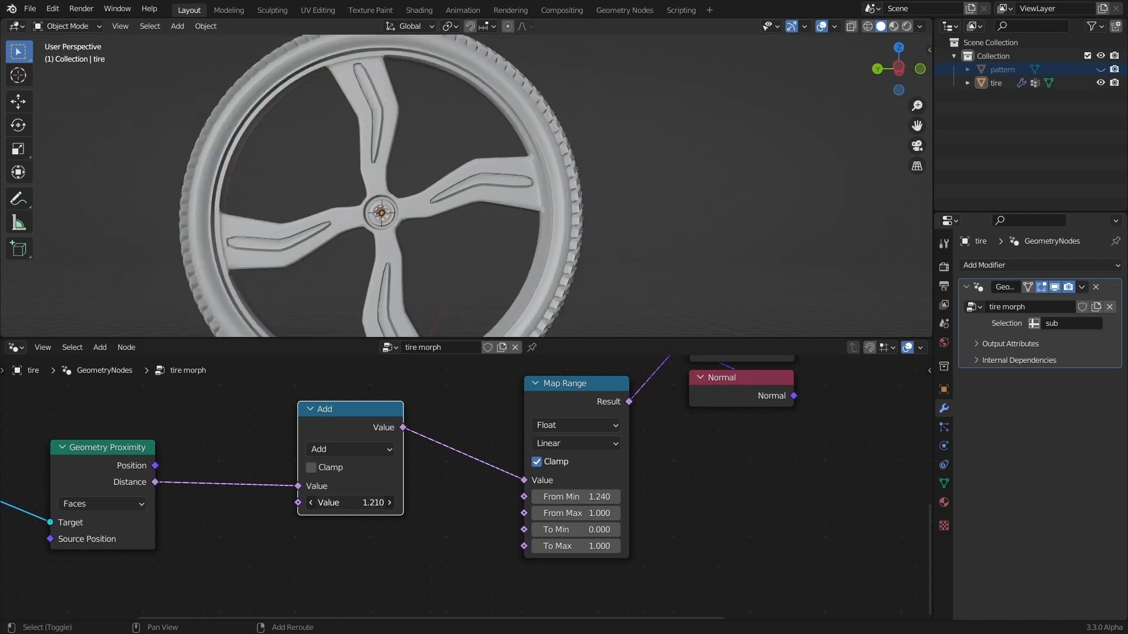
Adjust the node values, then box-select the tread-distance nodes
click(349, 502)
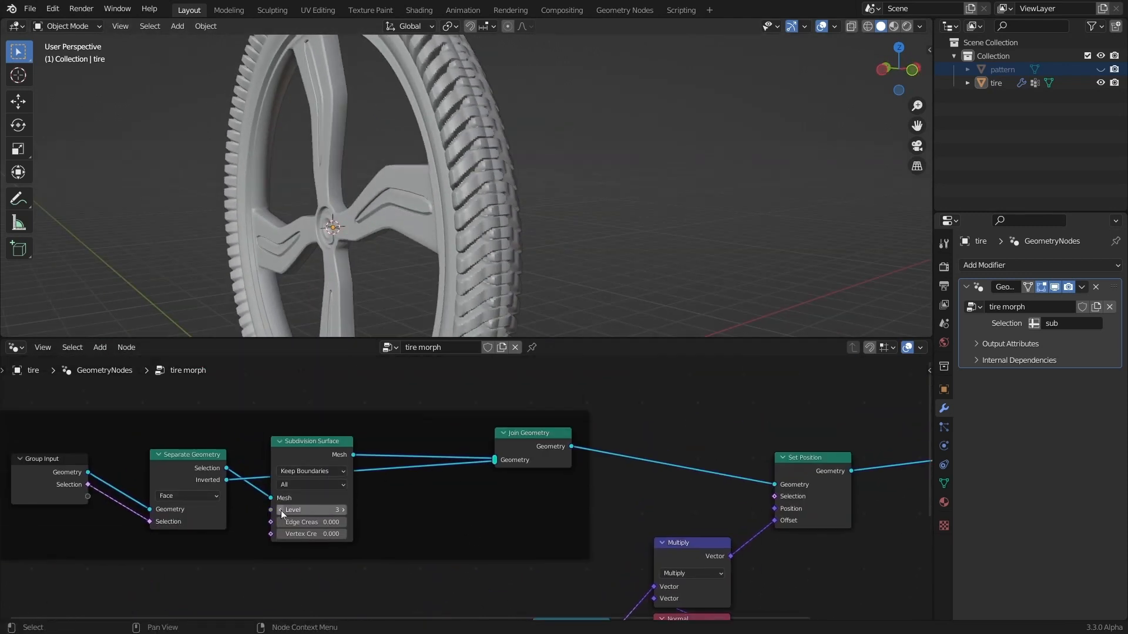
click(282, 510)
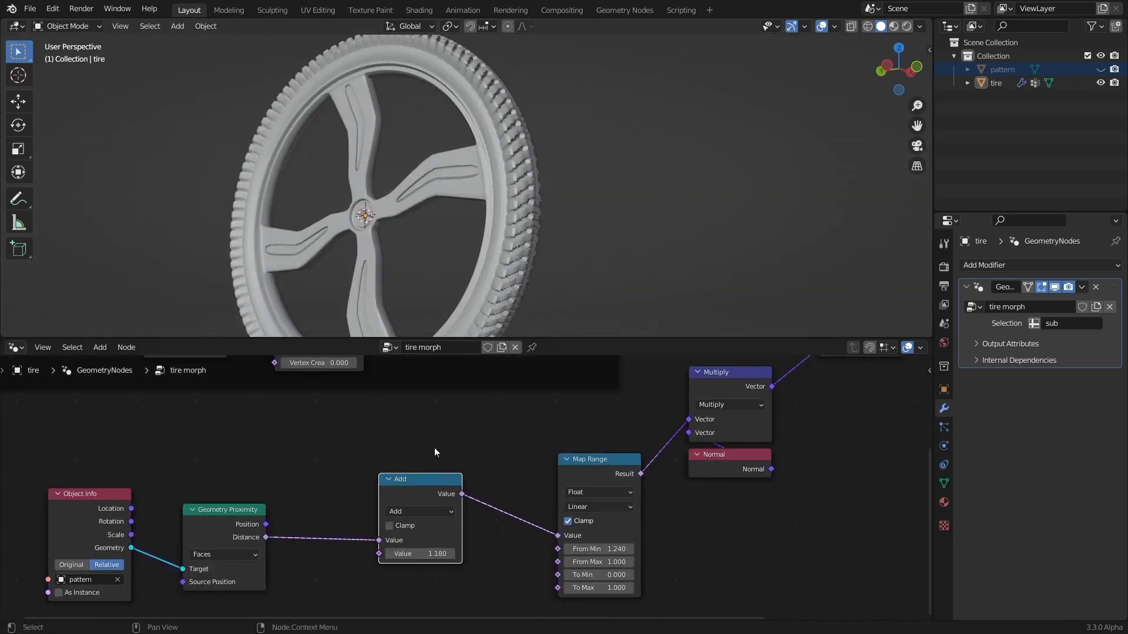
drag(432, 180, 413, 244)
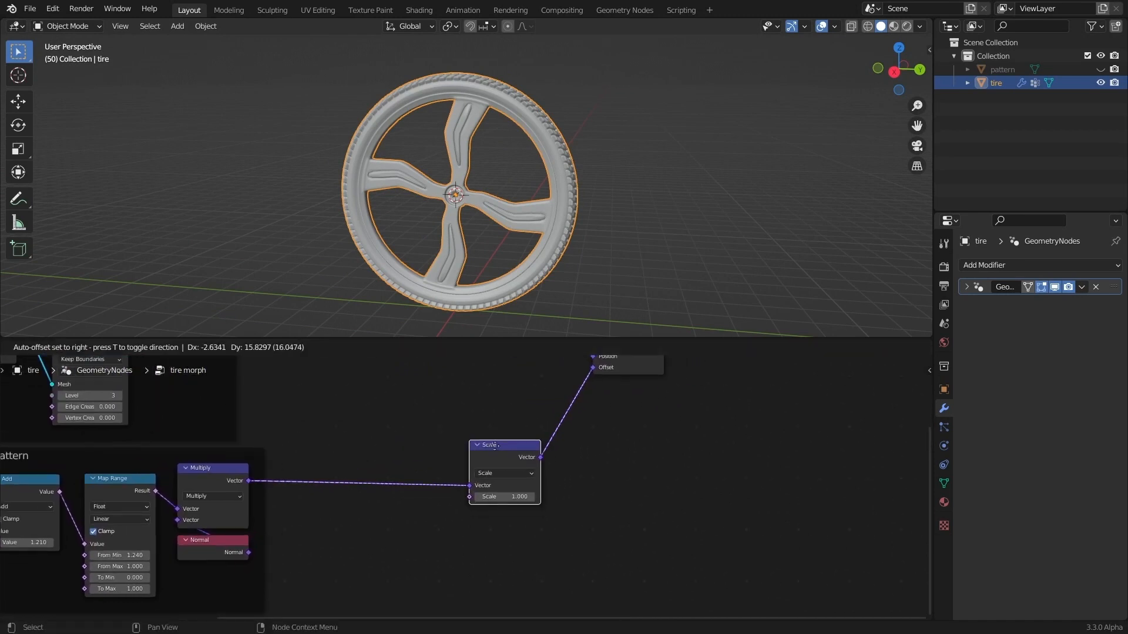
Place the Scale node on the offset link, add a Gradient Texture, and enter UV Editing
click(481, 454)
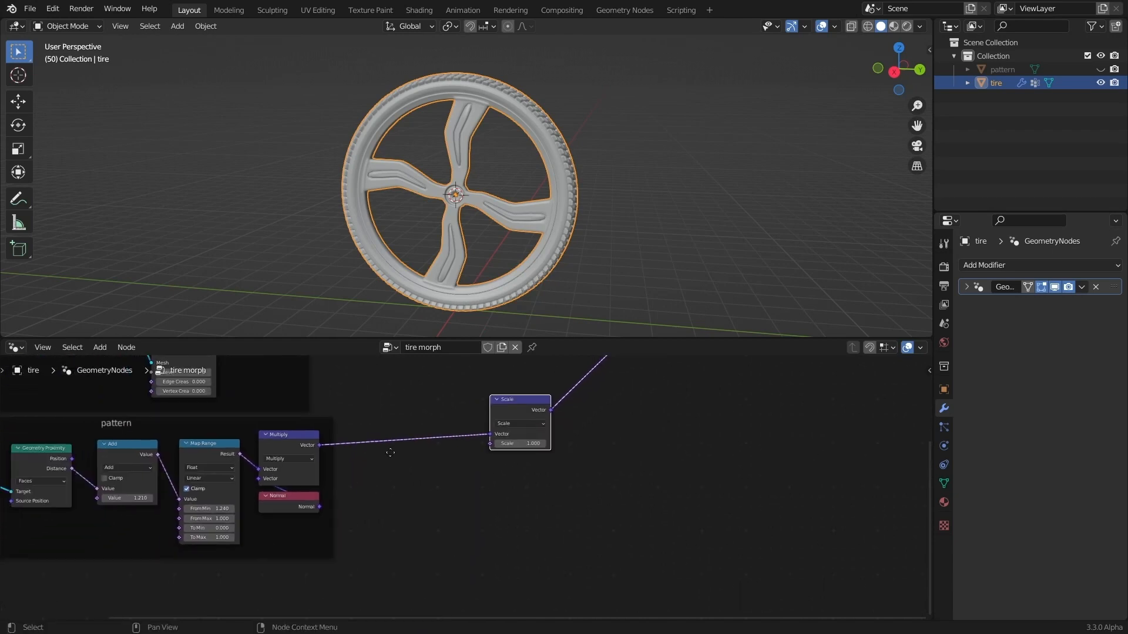
click(100, 347)
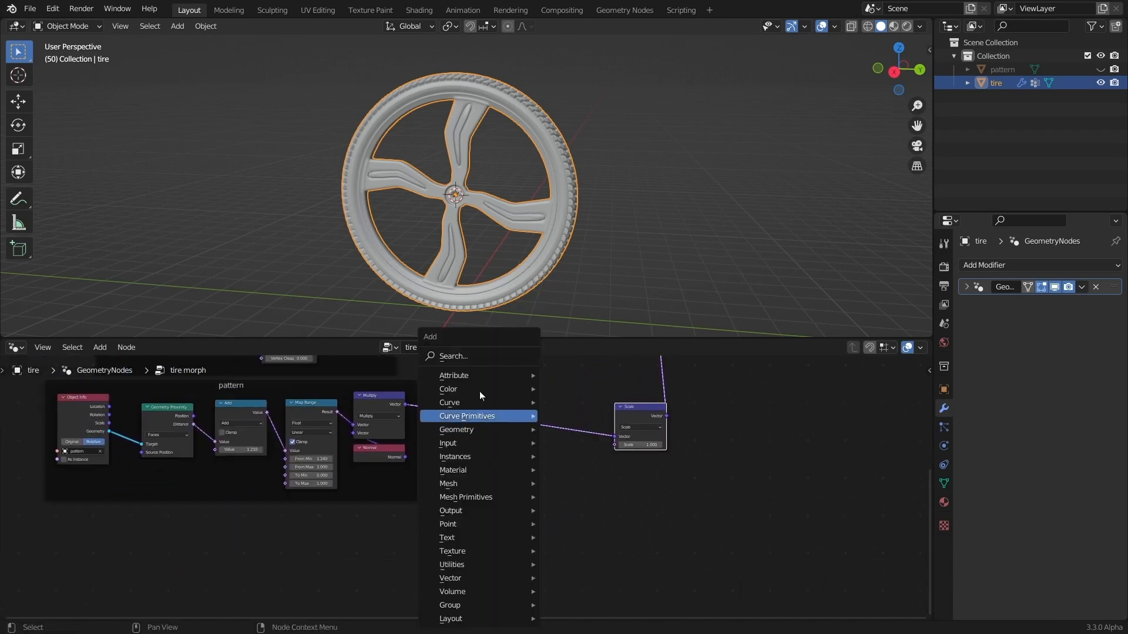
text(grad)
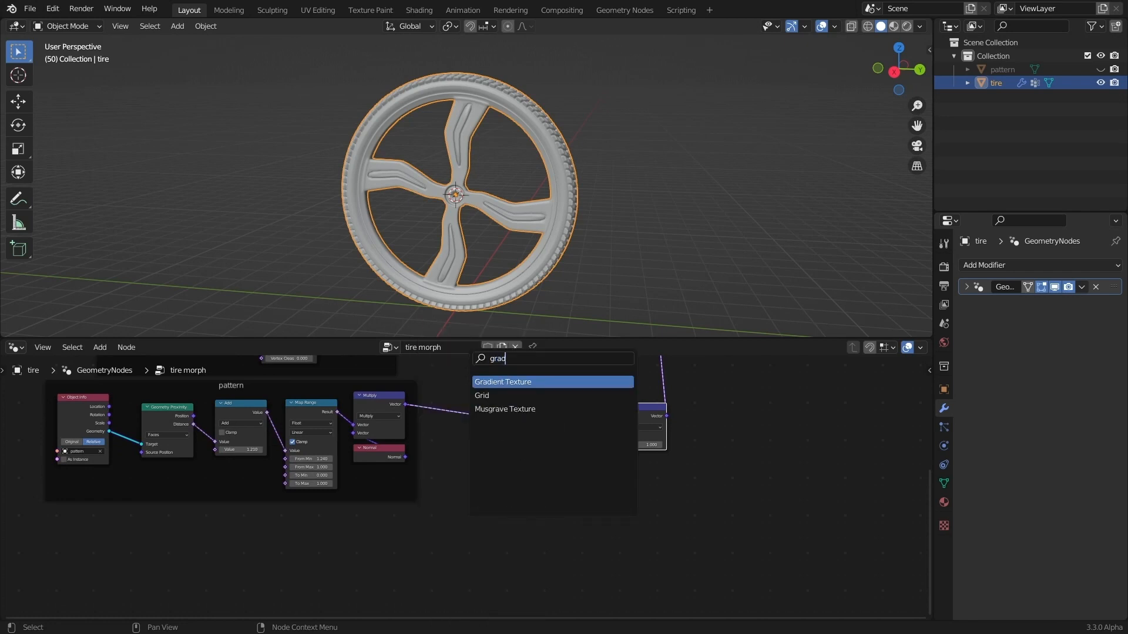
click(503, 382)
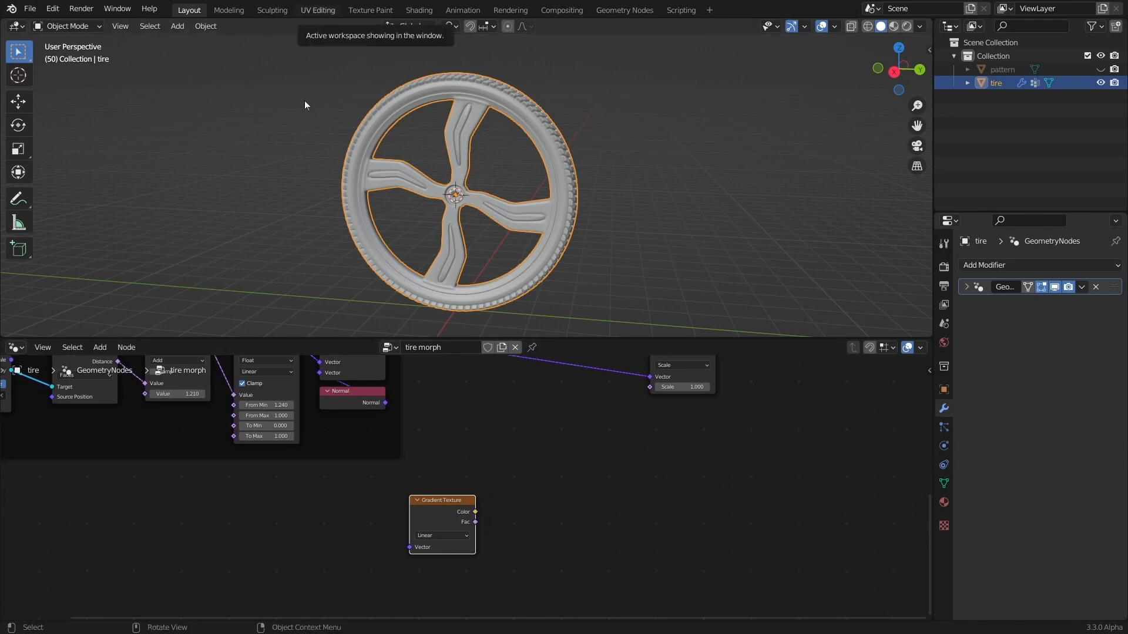
click(317, 9)
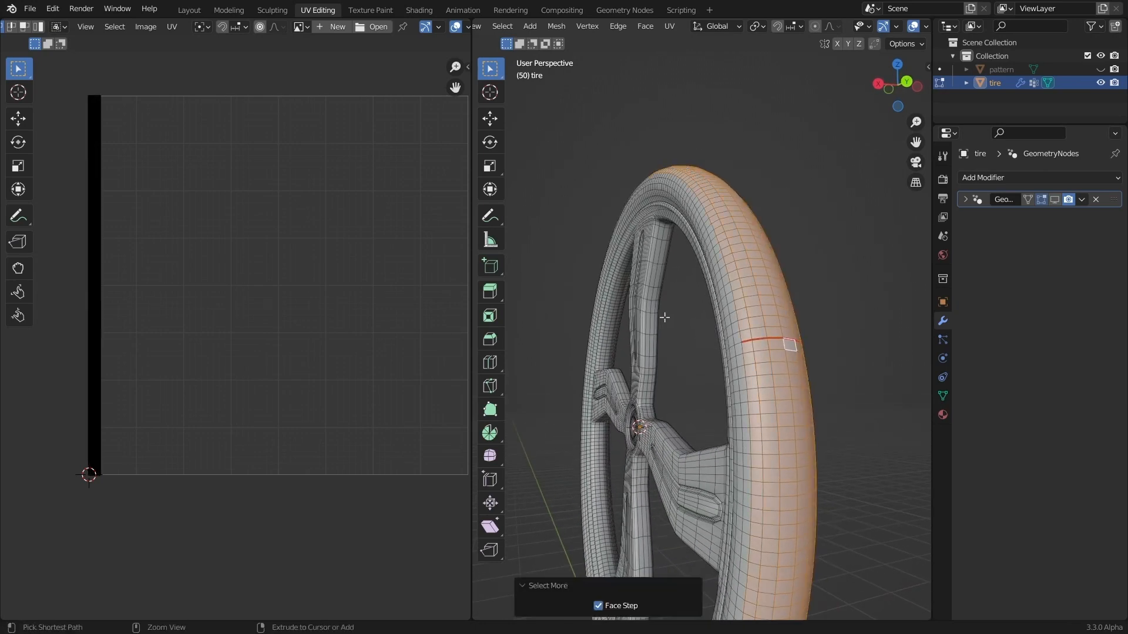
Mark the tire's selected edge loop as a UV seam and return to Layout
key(H)
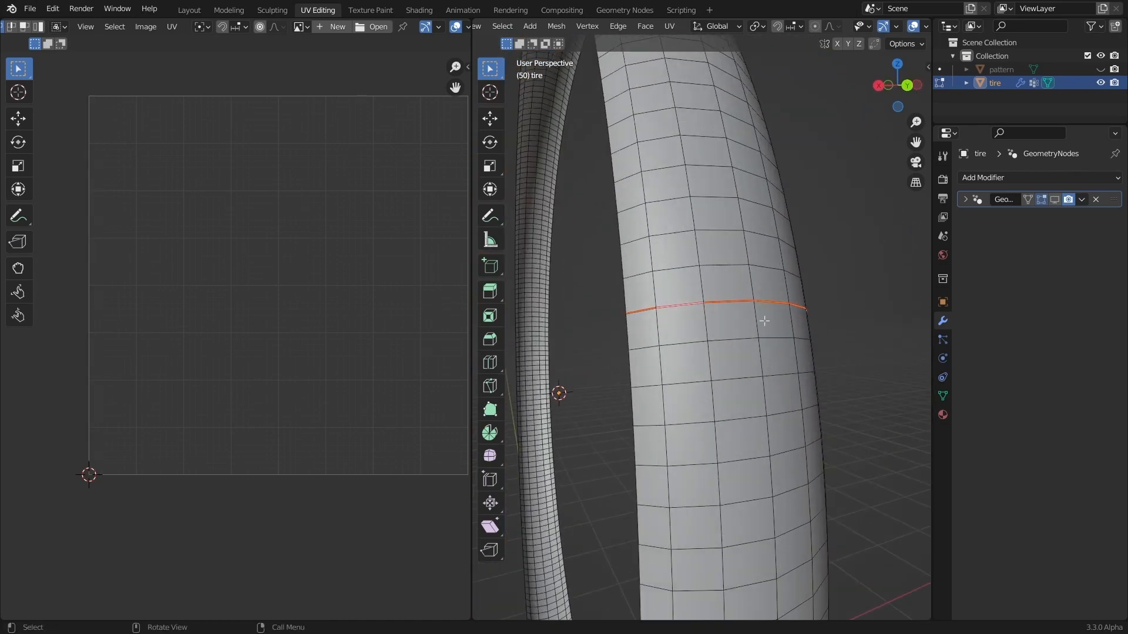
right_click(764, 321)
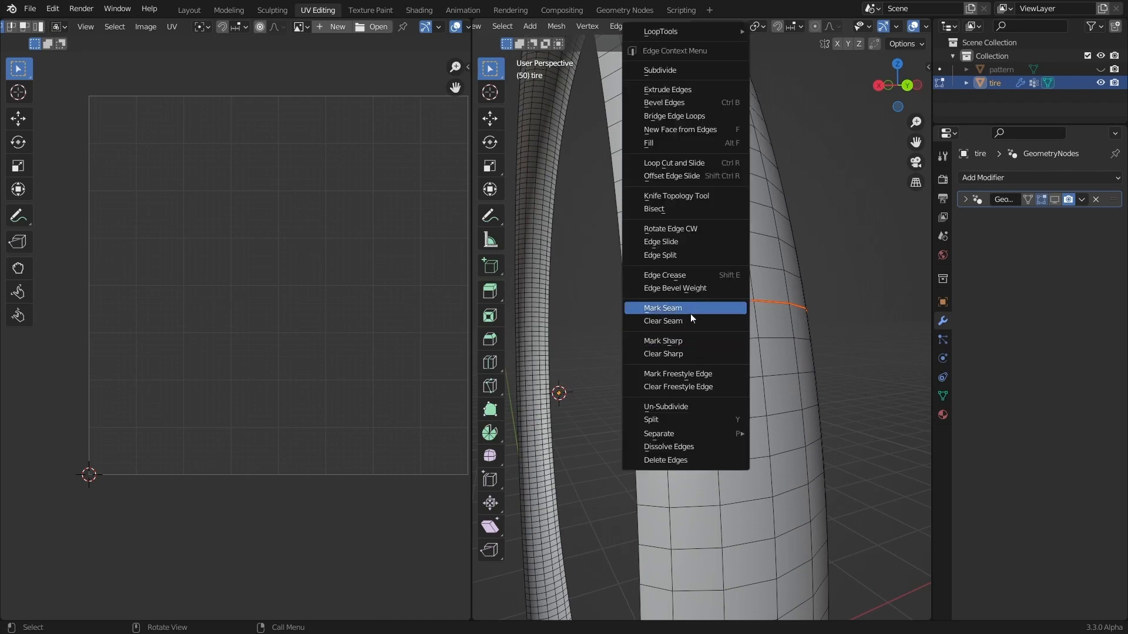
click(662, 307)
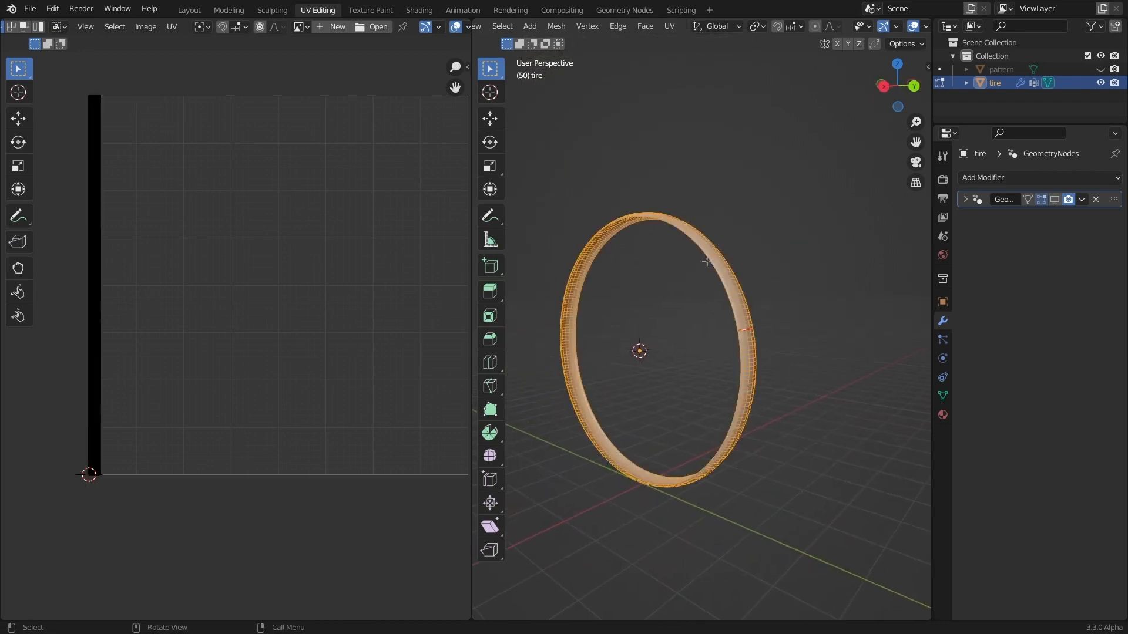
click(188, 9)
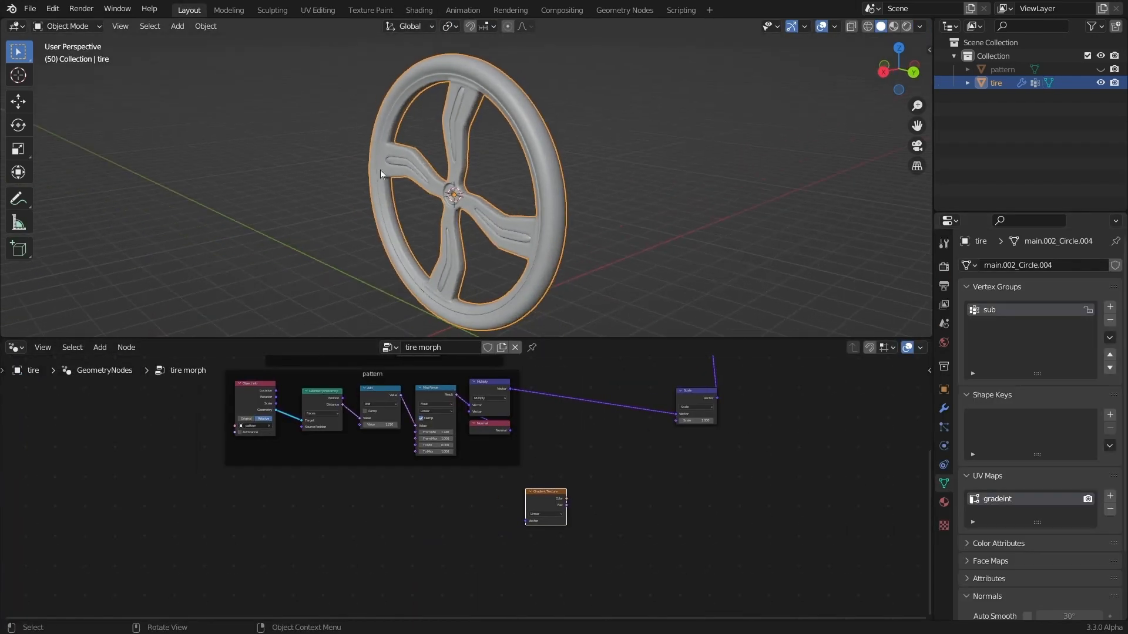
Add a Named Attribute node reading the 'gradeint' UV map
click(99, 347)
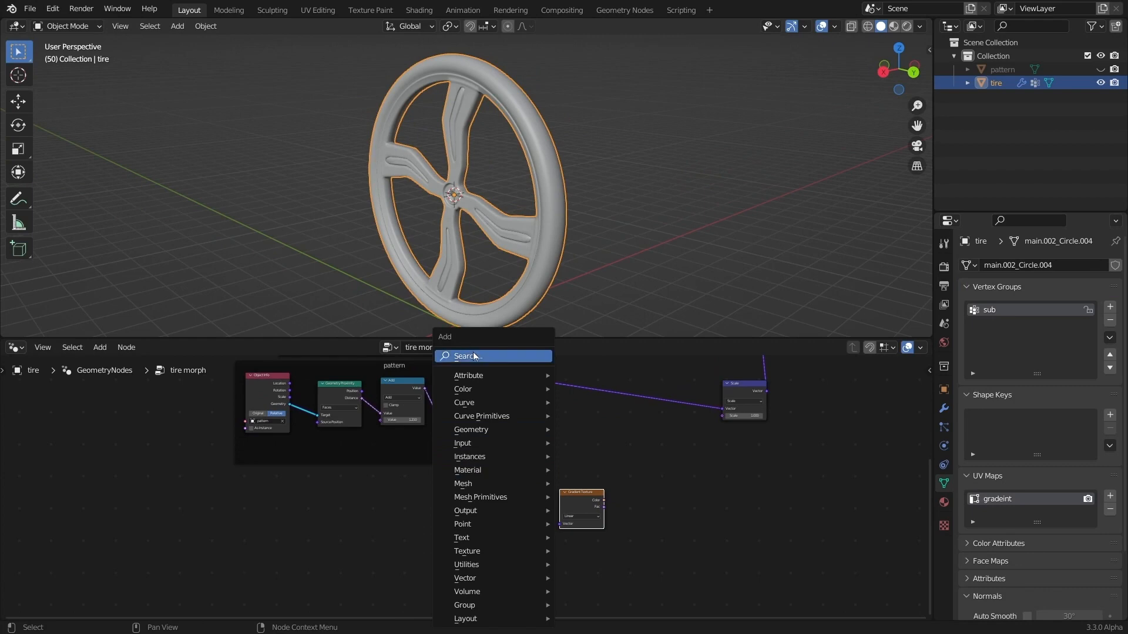
text(nam)
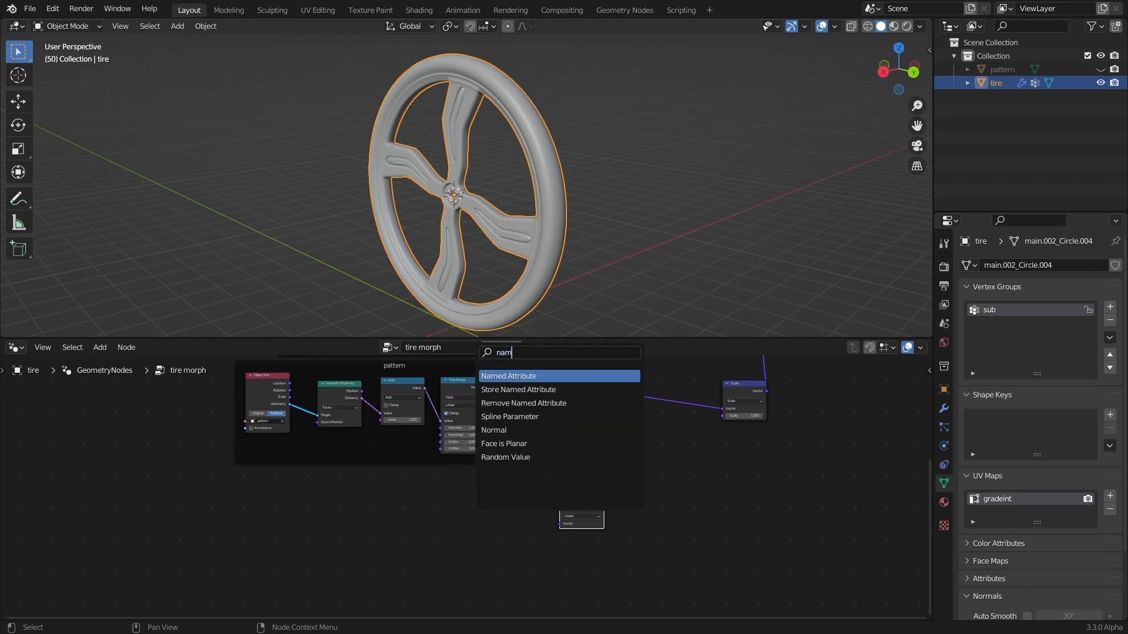
click(509, 375)
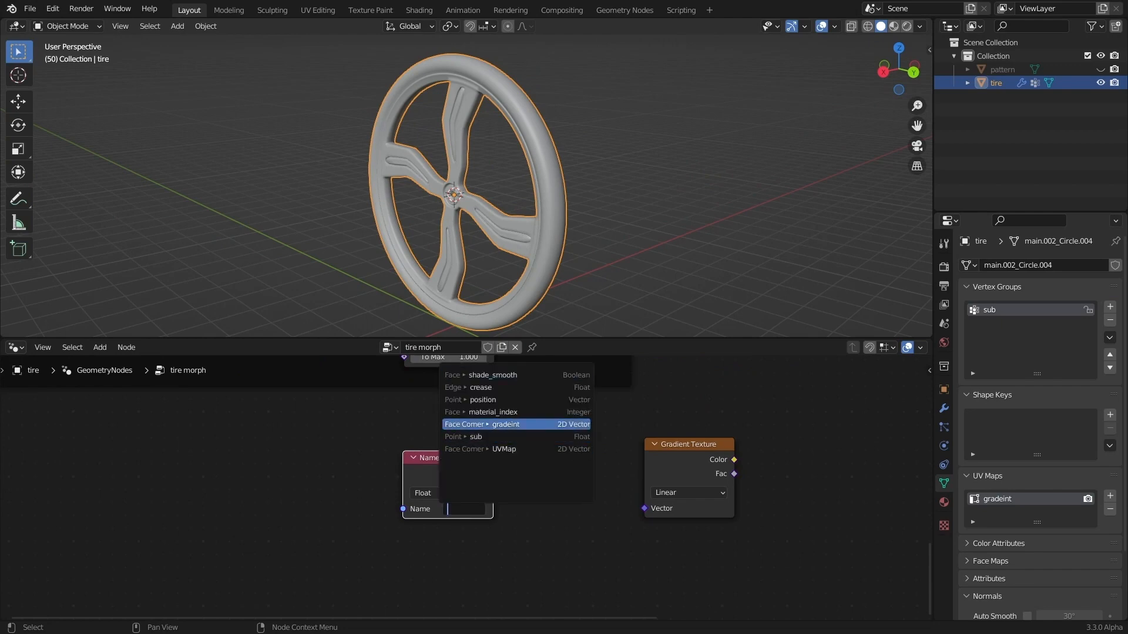
click(504, 423)
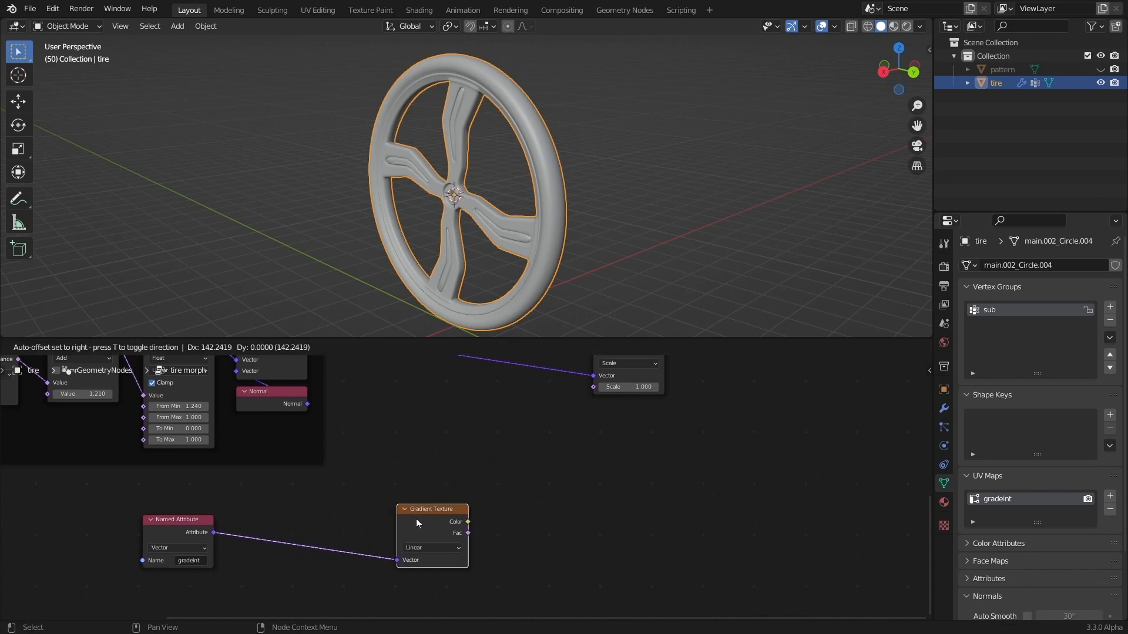
Insert a Separate XYZ node between the attribute and the Gradient Texture
text(se)
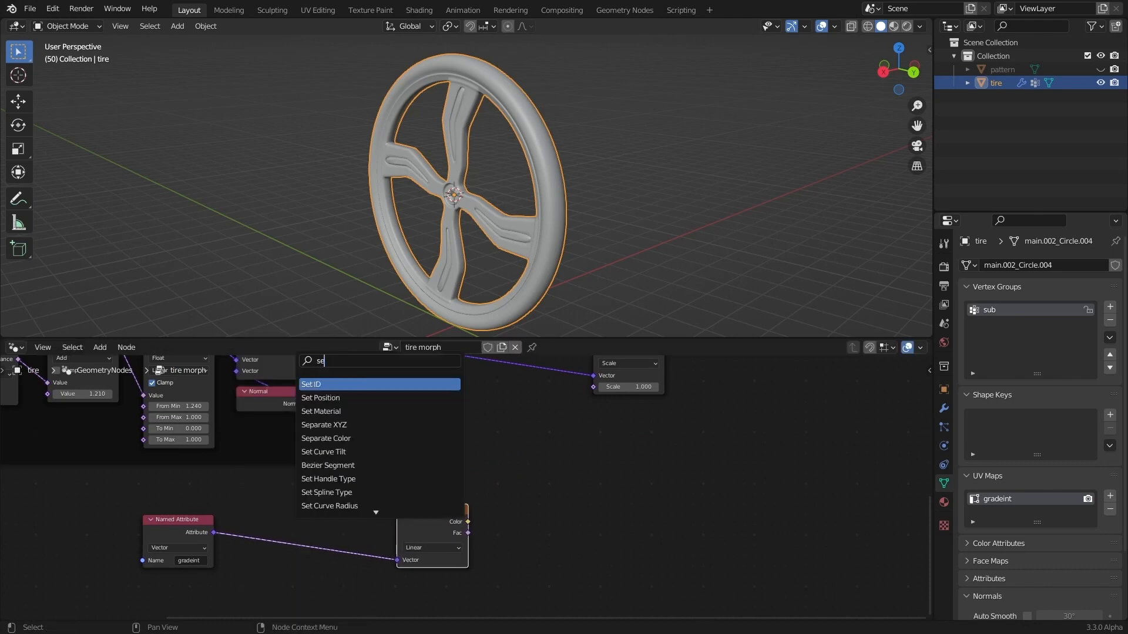
click(324, 424)
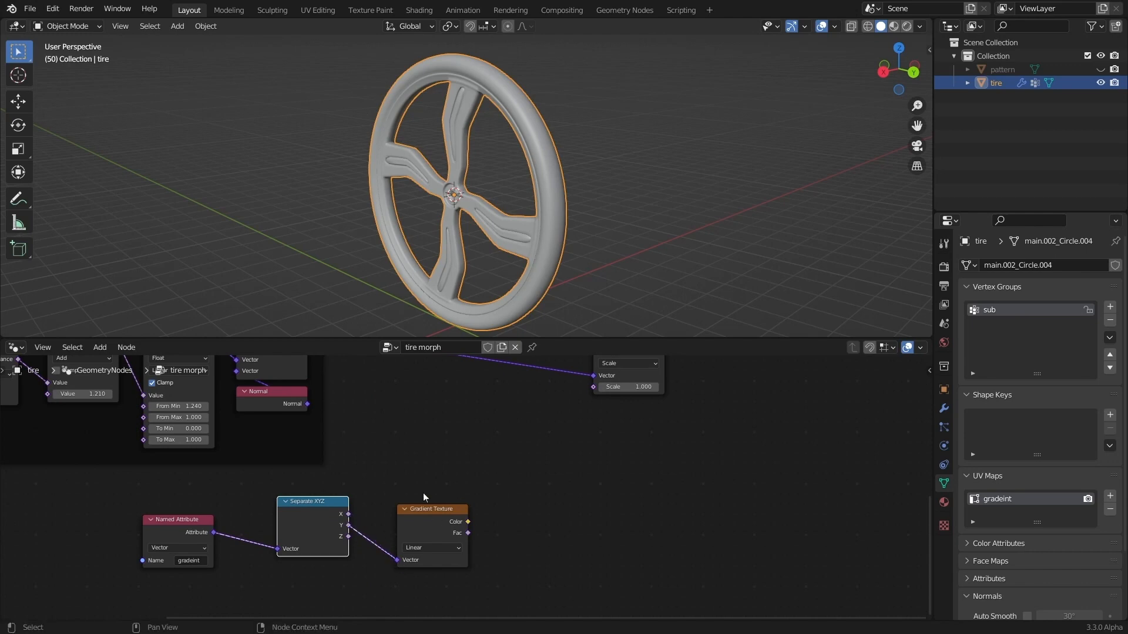
click(317, 10)
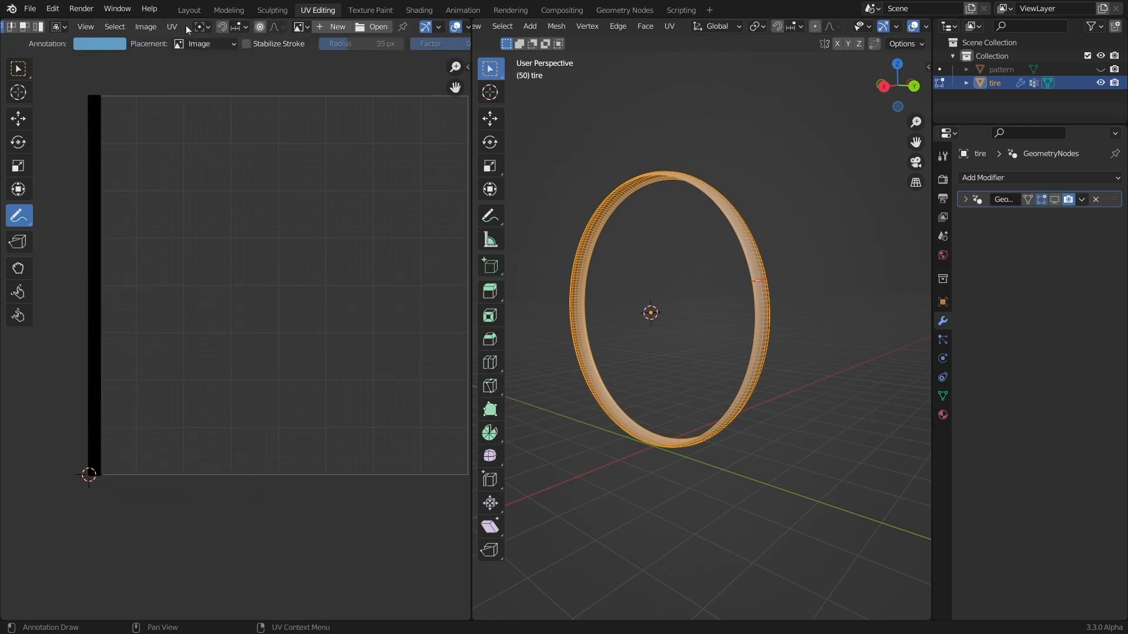
Back in Layout, route the Gradient Texture Fac into a Map Range from 0.560 to 0.480
click(189, 9)
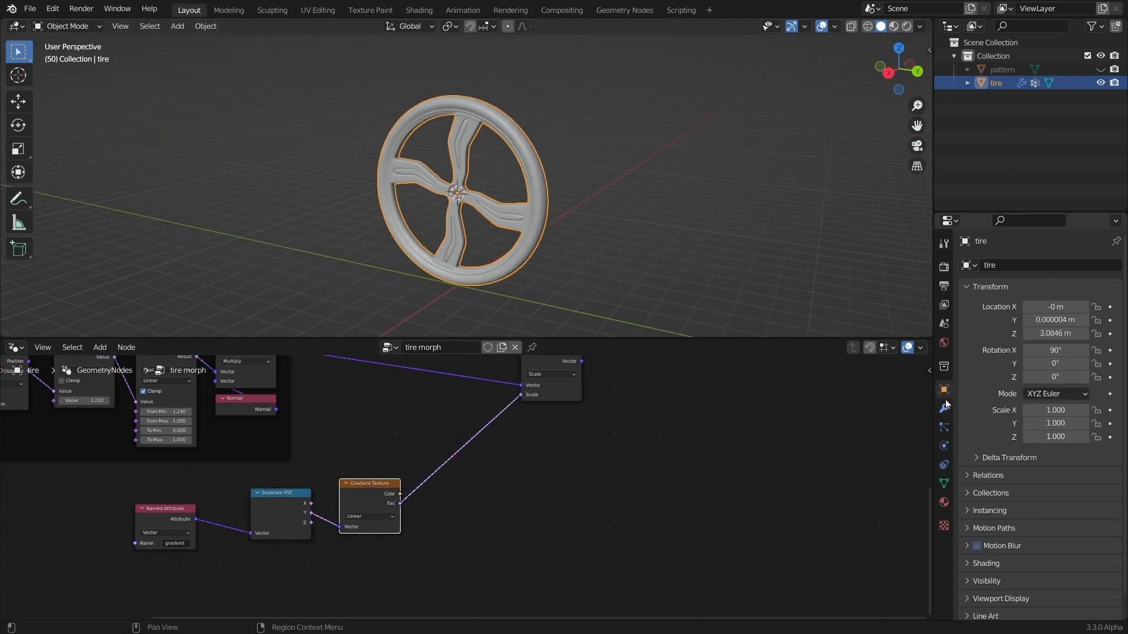
click(942, 407)
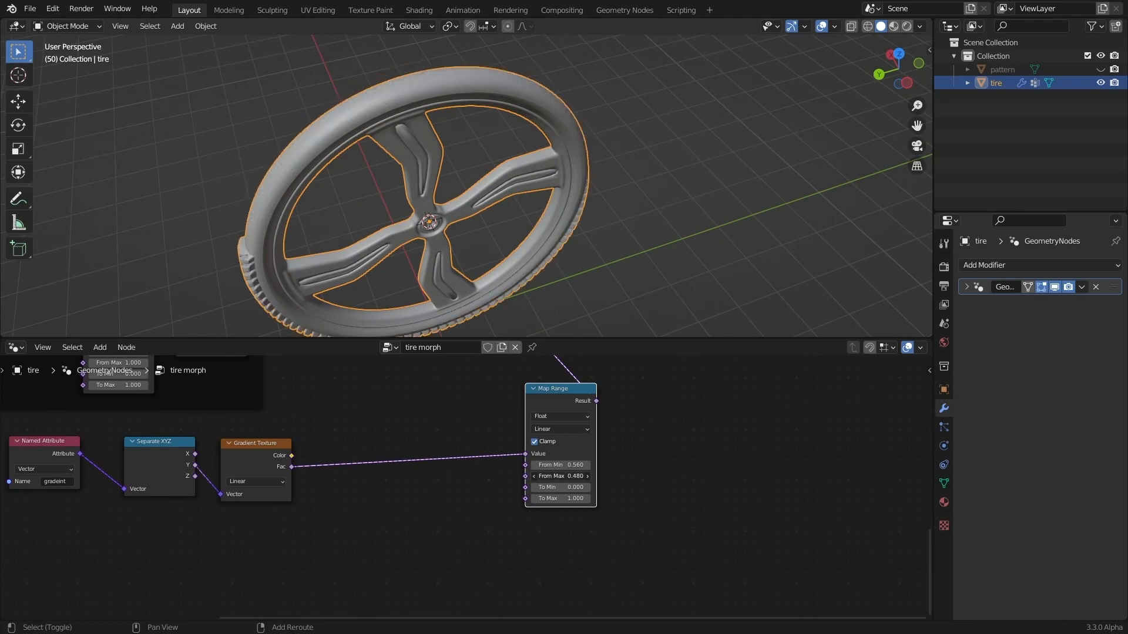
Tune the Map Range values and re-enter From Min toward a 0.560–0.530 range
drag(431, 179, 323, 144)
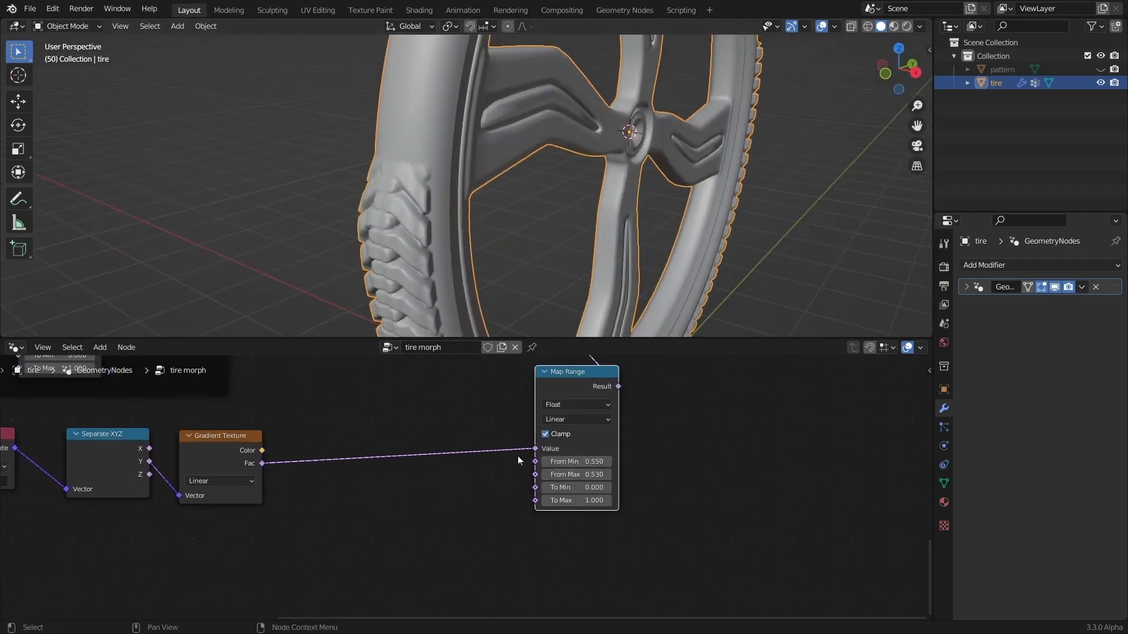
double_click(575, 461)
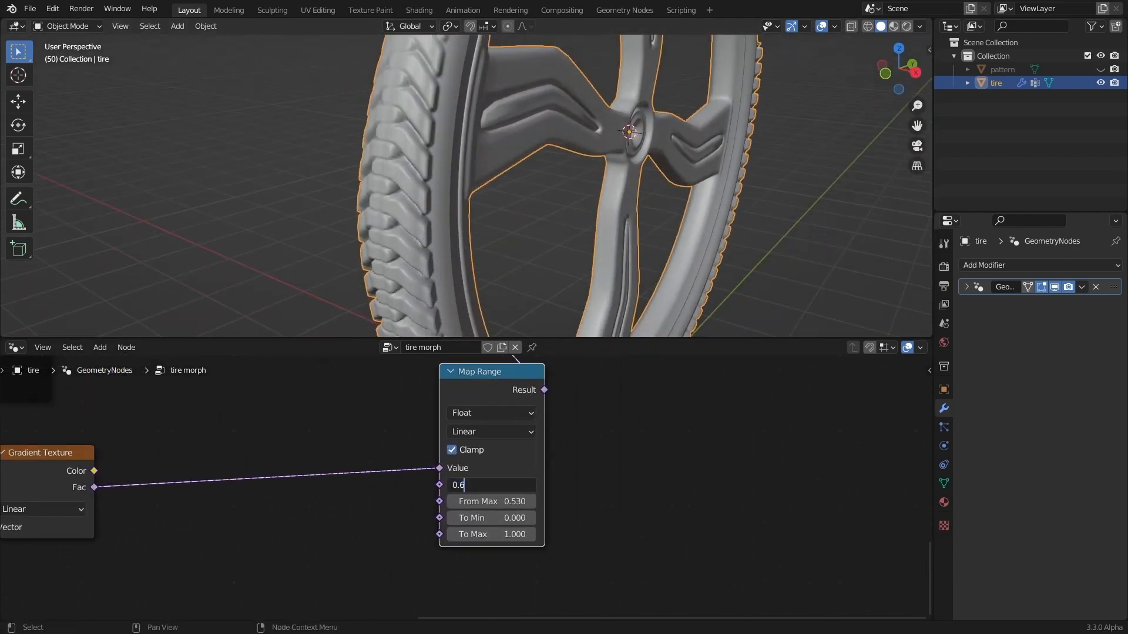
key(BackSpace)
text(560)
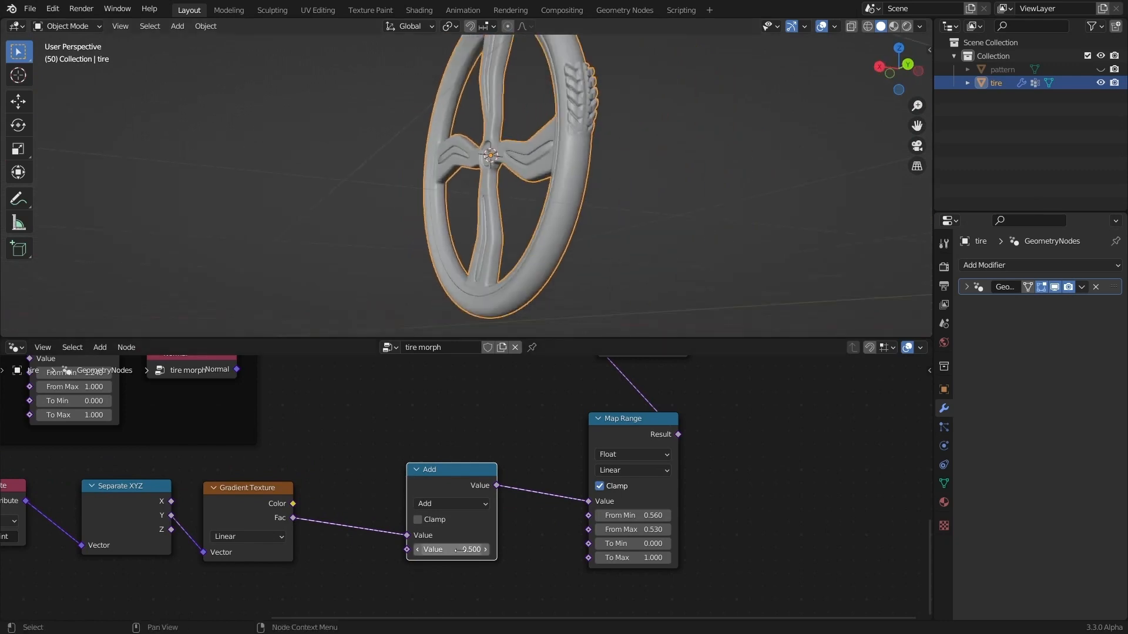
Add a Group Input whose Value, divided by 10, feeds the Add node
text(inpu)
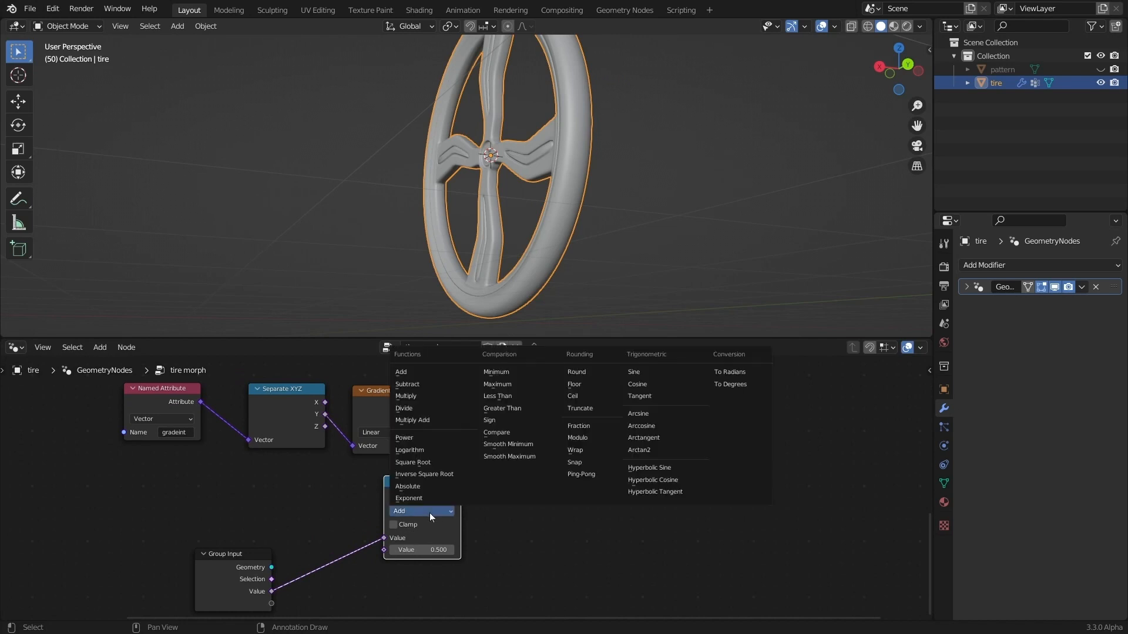
mouse_move(403, 408)
text(10)
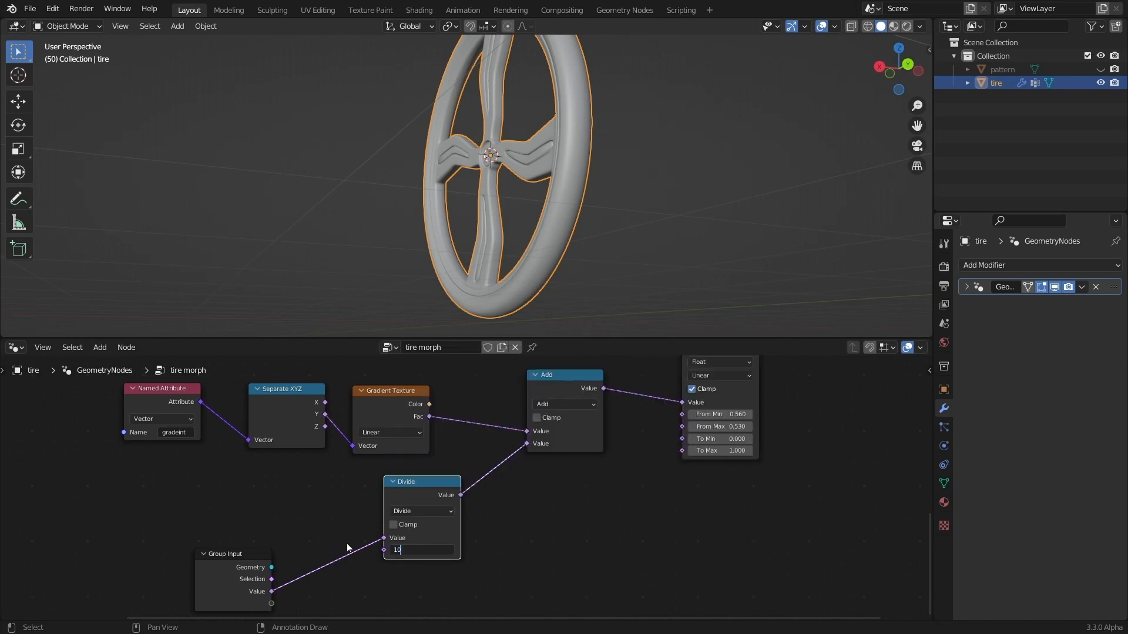
key(Return)
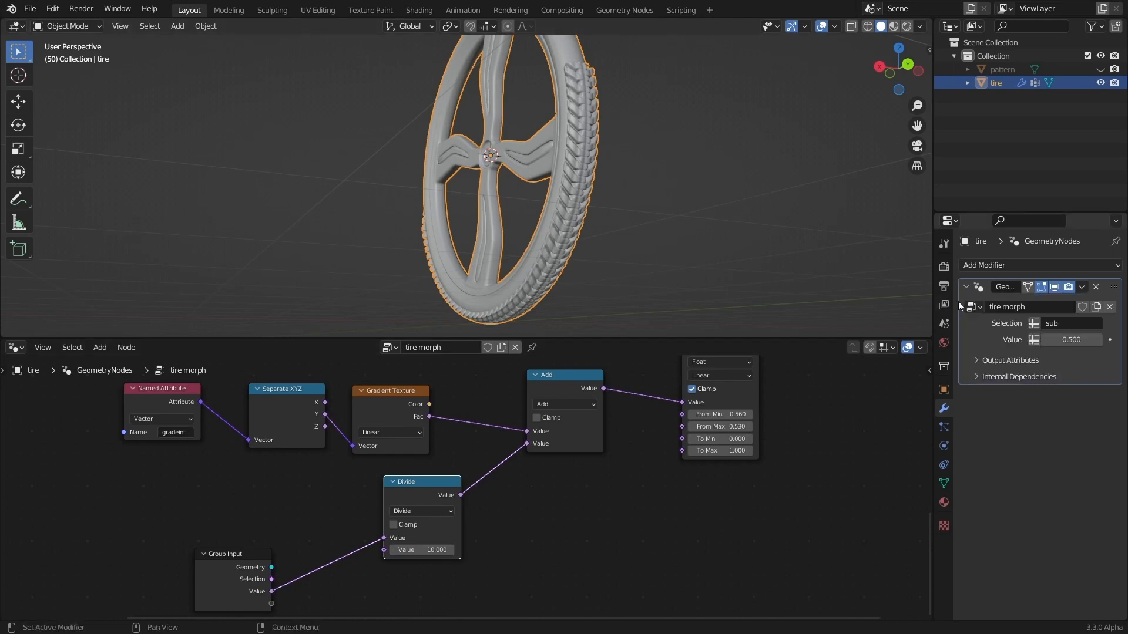
Test the modifier Value slider (0.490, 2.020), then trackball-rotate the finished tire
click(1045, 339)
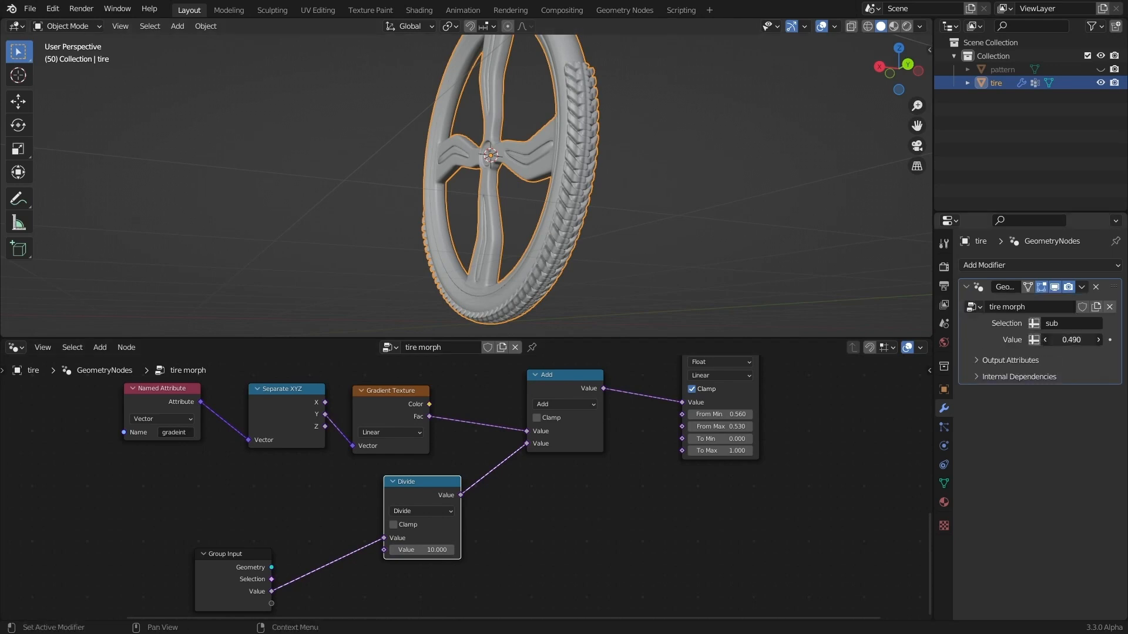
click(1071, 339)
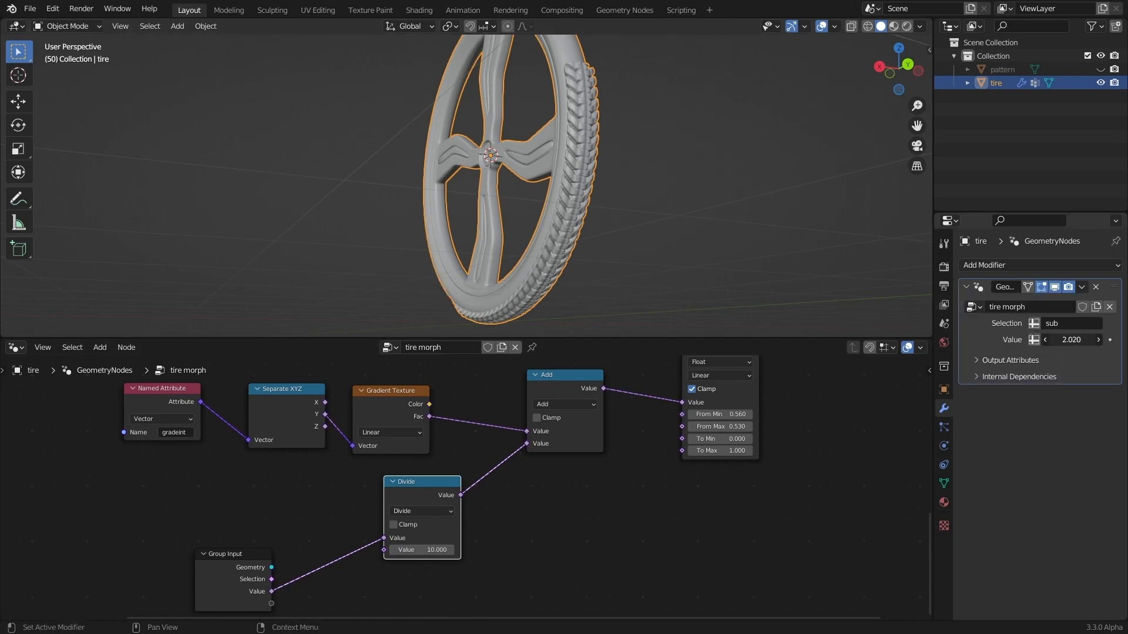
click(1069, 339)
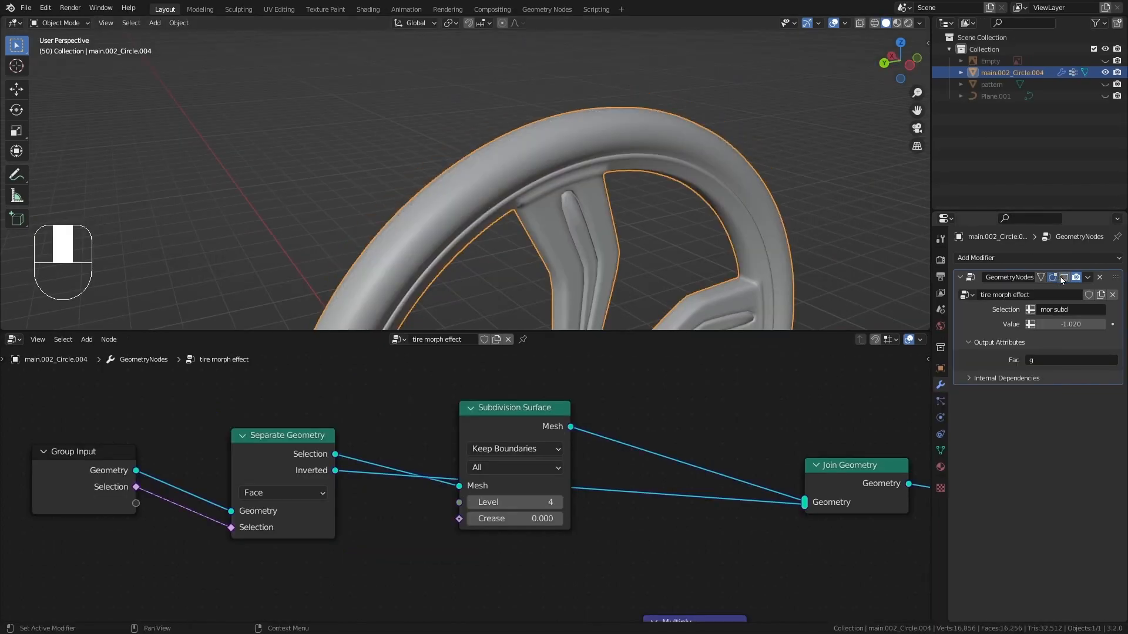
key(r)
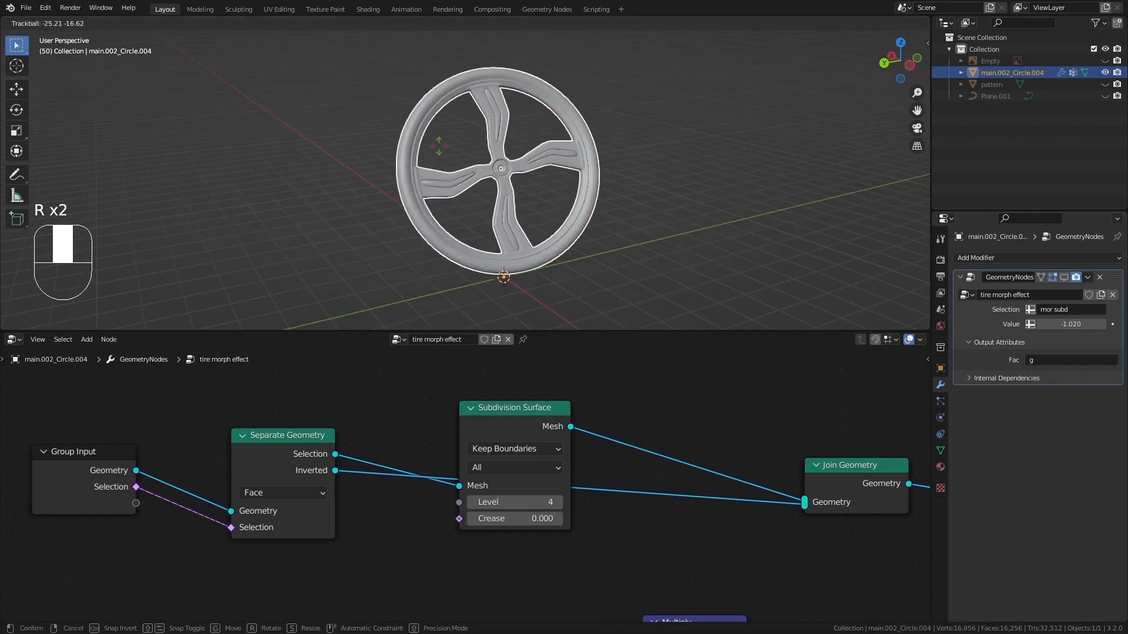